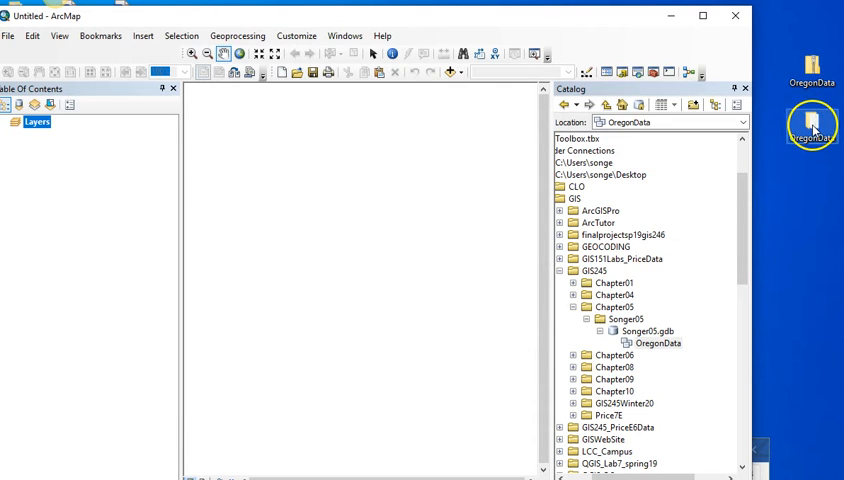
Open the OregonData folder from the desktop, dismiss the error message, and close the window
double_click(812, 125)
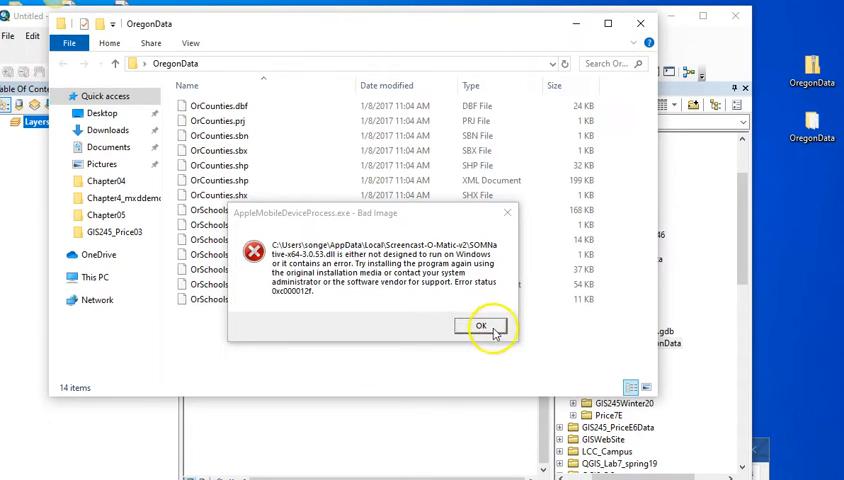
mouse_move(445, 382)
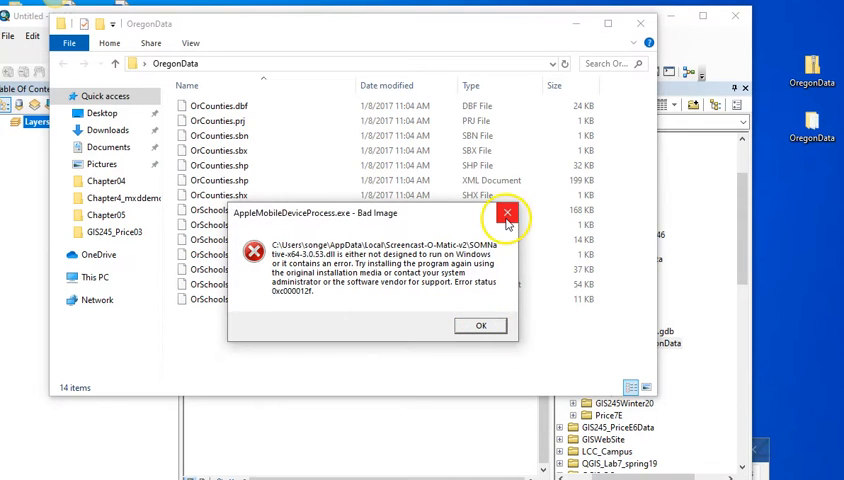
click(506, 213)
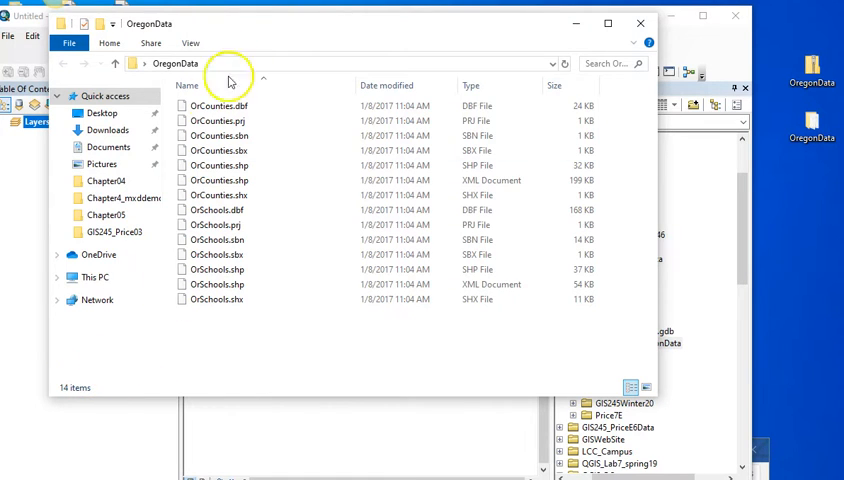
mouse_move(217, 335)
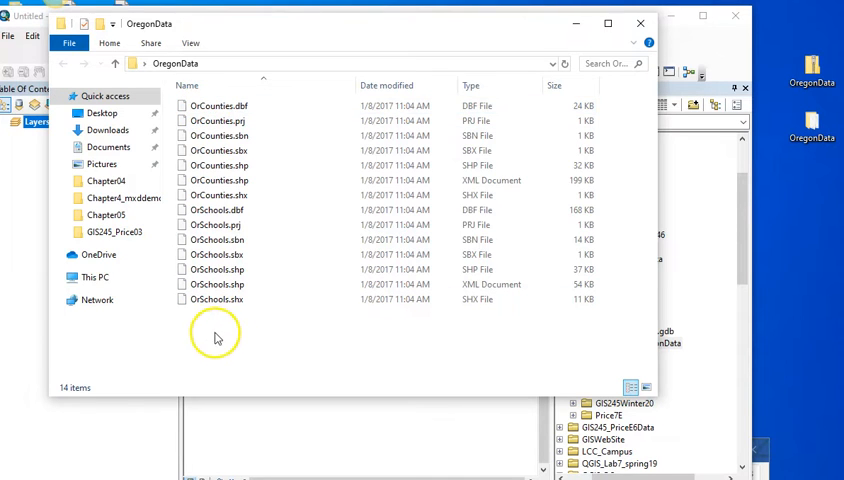
click(216, 210)
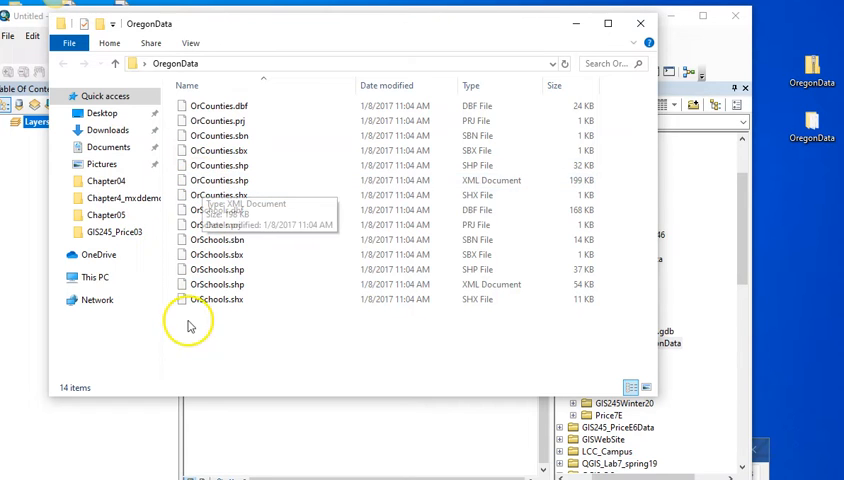
mouse_move(642, 22)
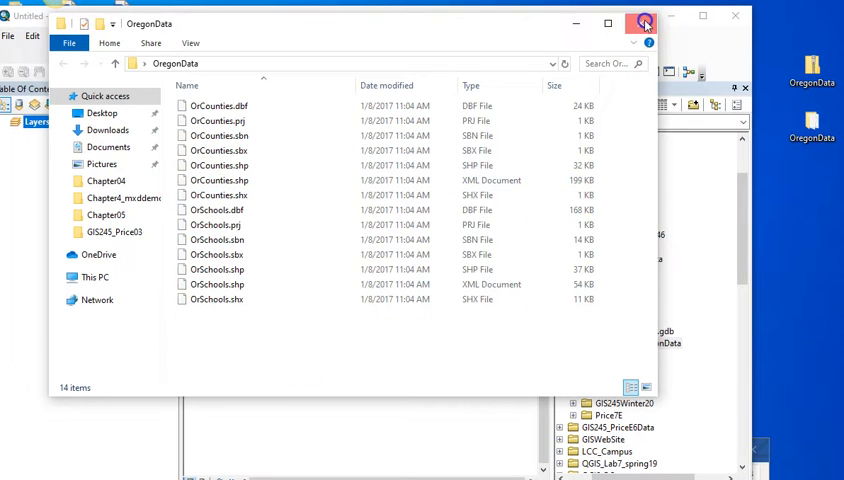
click(645, 22)
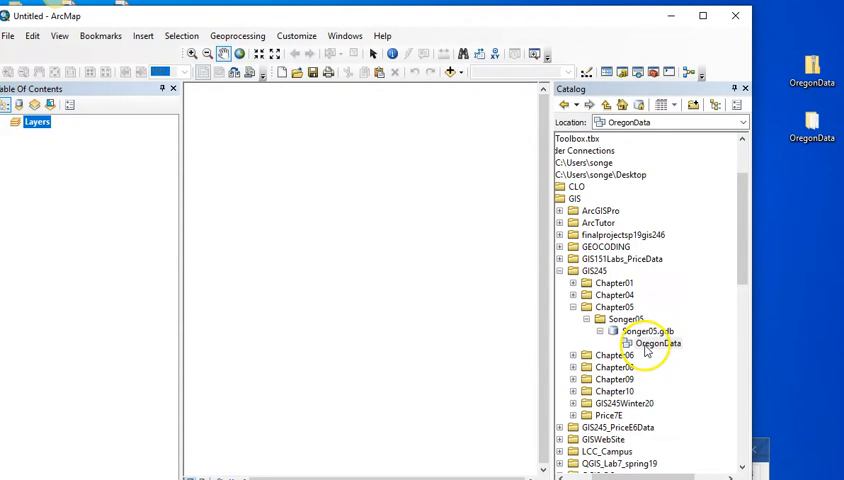
mouse_move(740, 177)
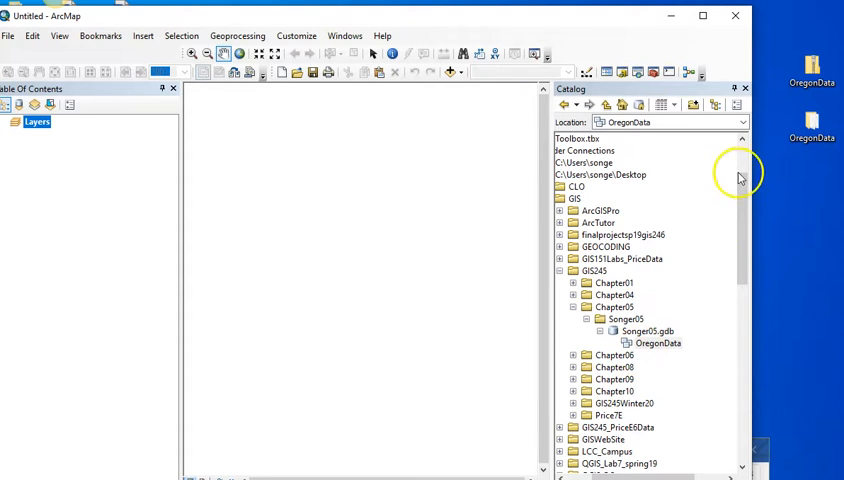
mouse_move(174, 238)
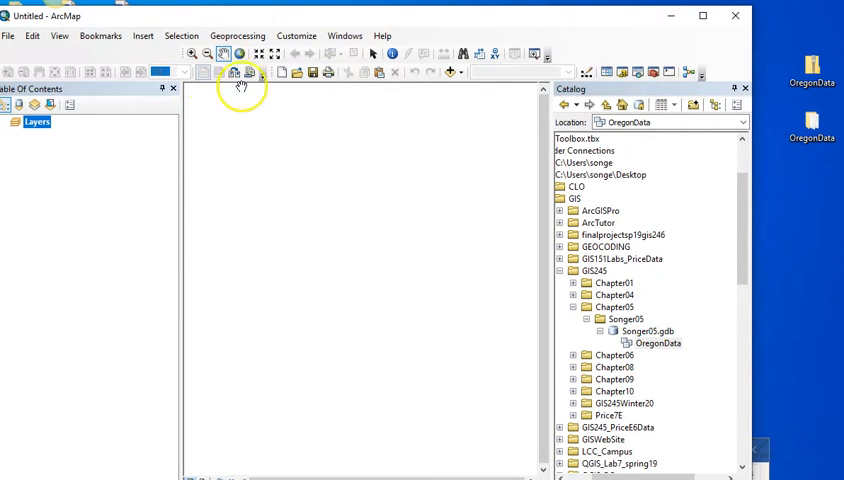
Add the OrCounties and OrSchools shapefiles from the OregonData folder to the map
click(450, 71)
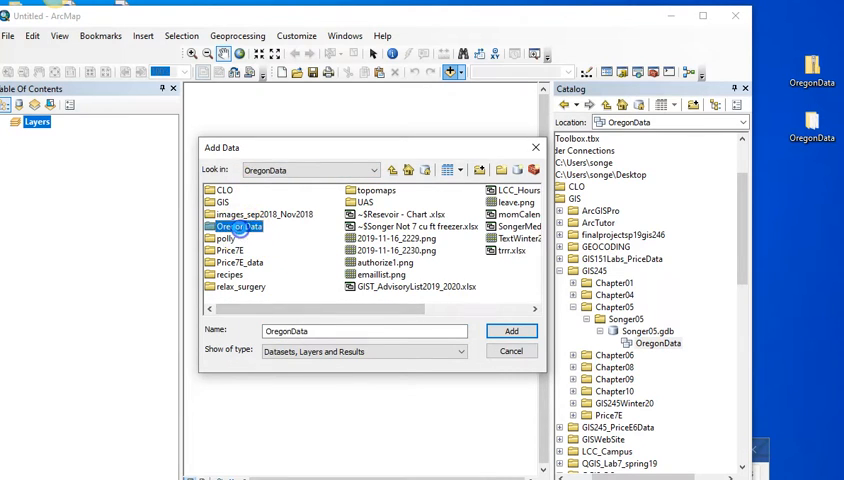
double_click(237, 225)
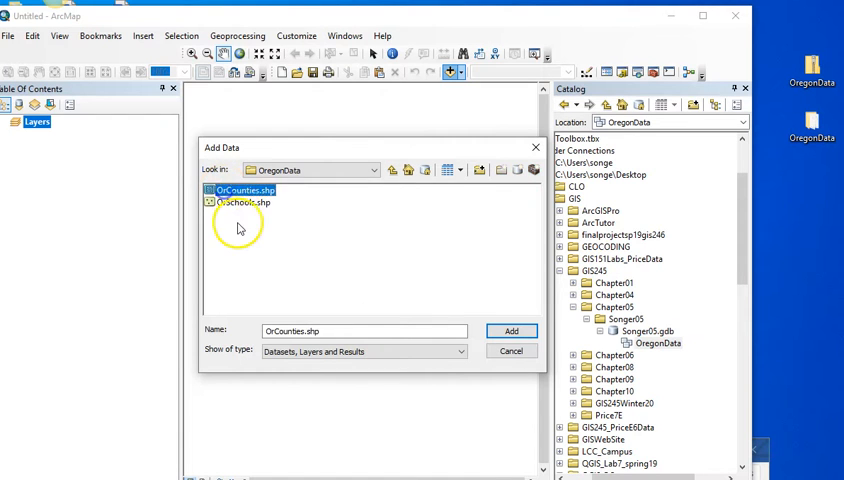
click(242, 202)
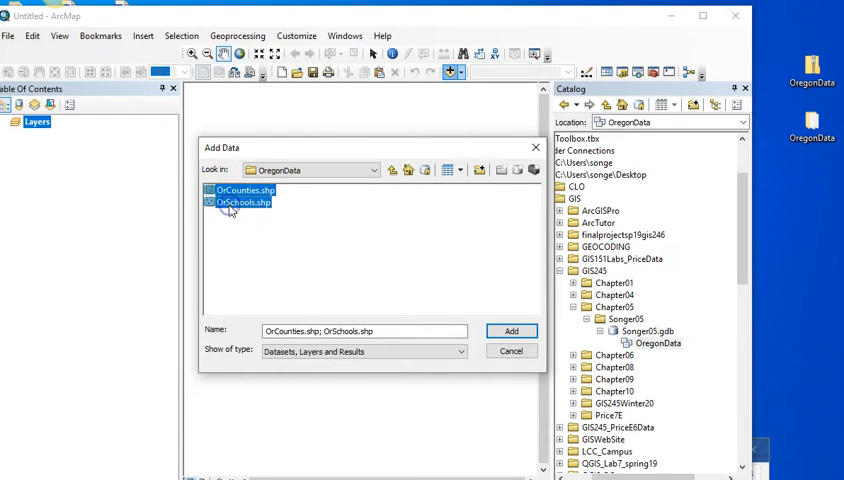
click(240, 202)
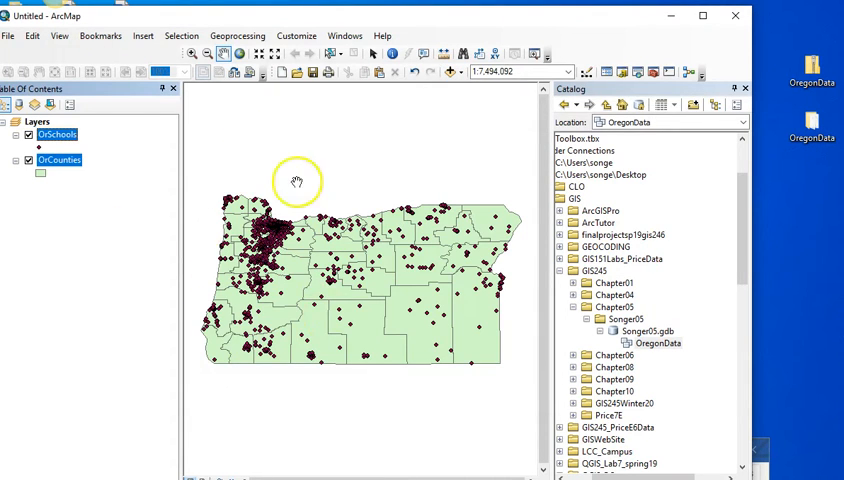
mouse_move(158, 198)
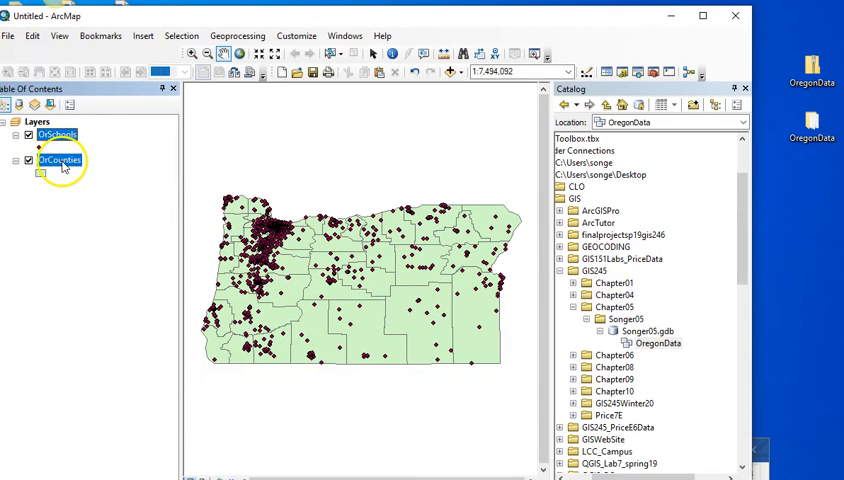
right_click(57, 160)
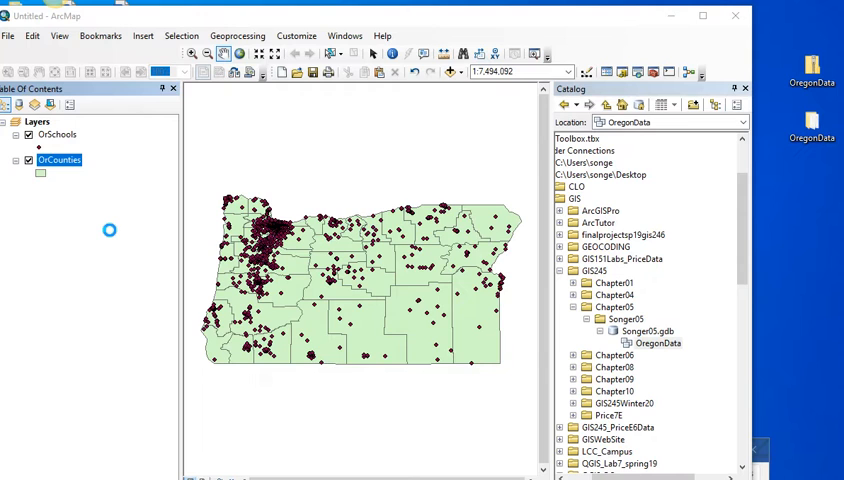
double_click(59, 159)
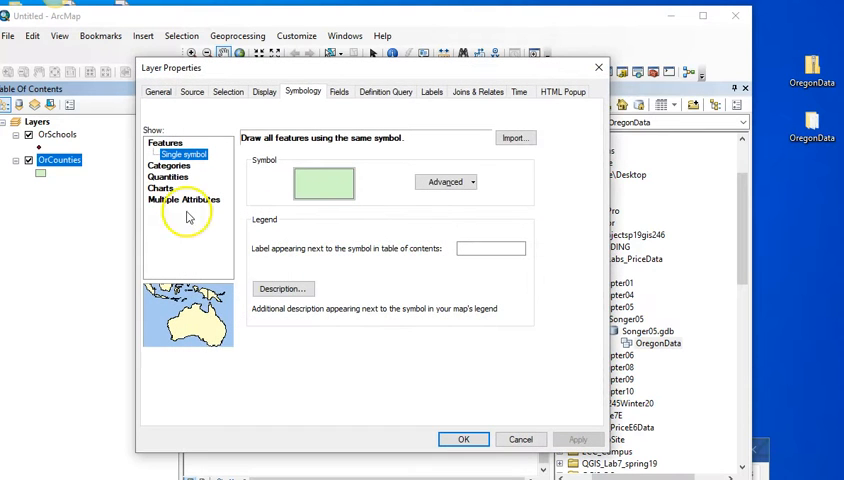
click(158, 92)
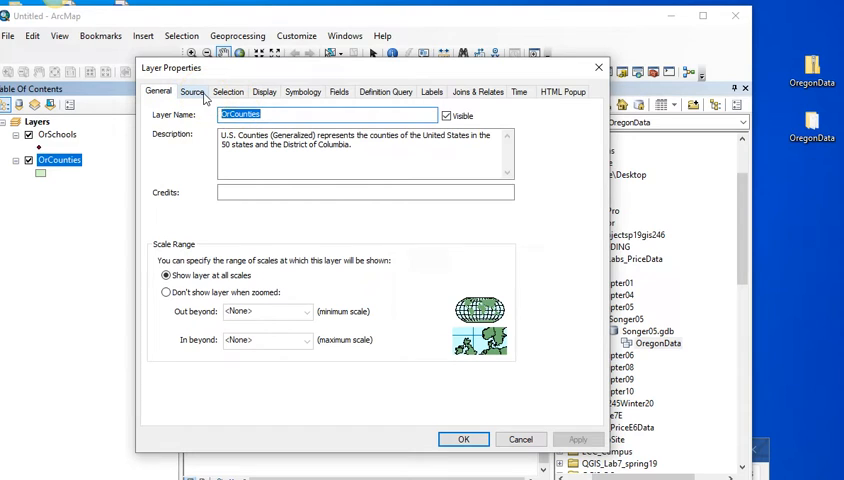
click(192, 91)
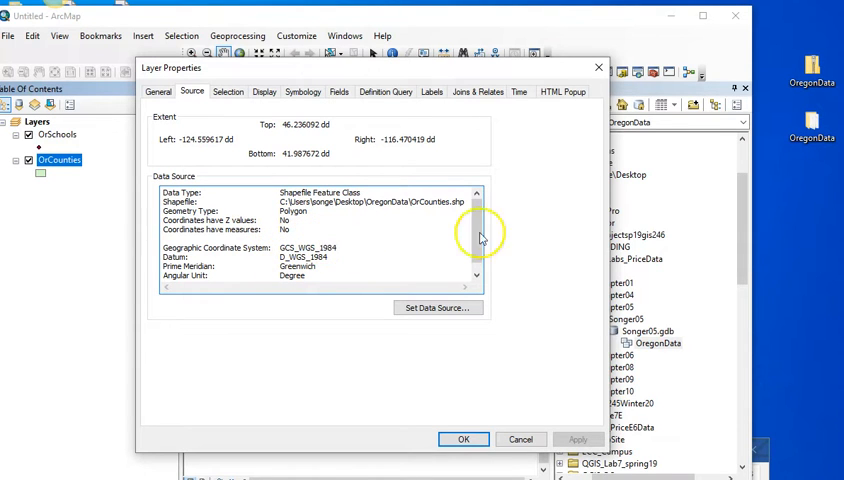
click(463, 439)
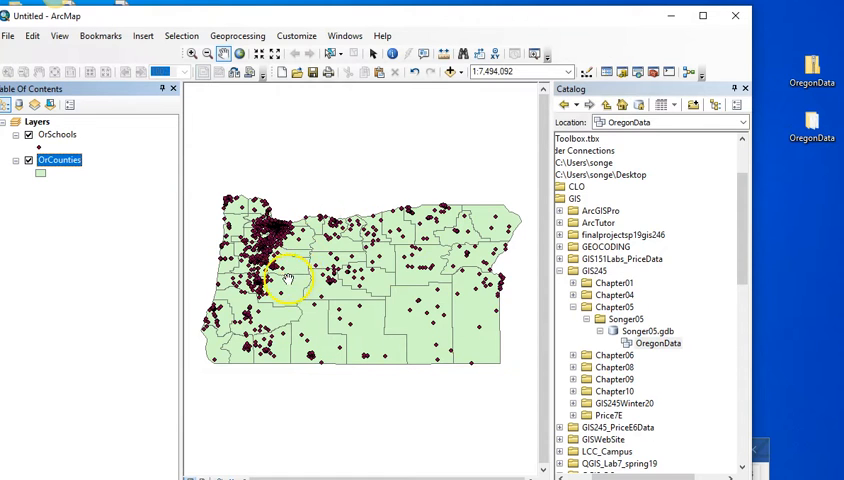
mouse_move(410, 337)
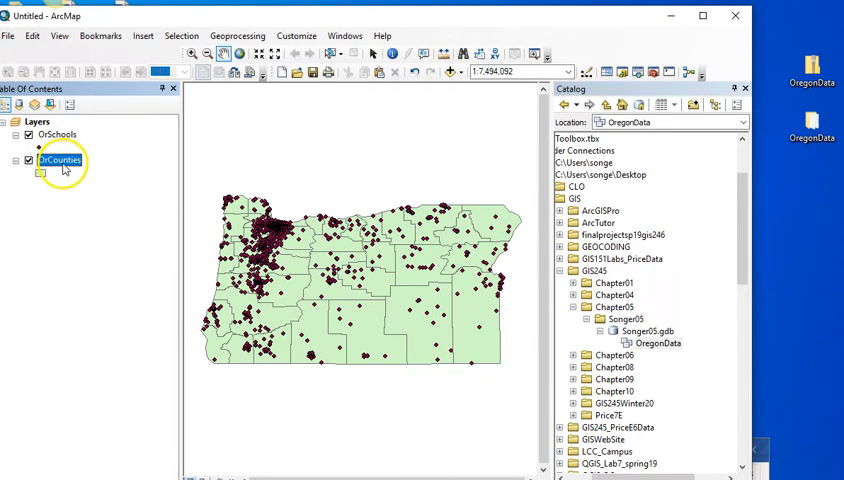
right_click(37, 121)
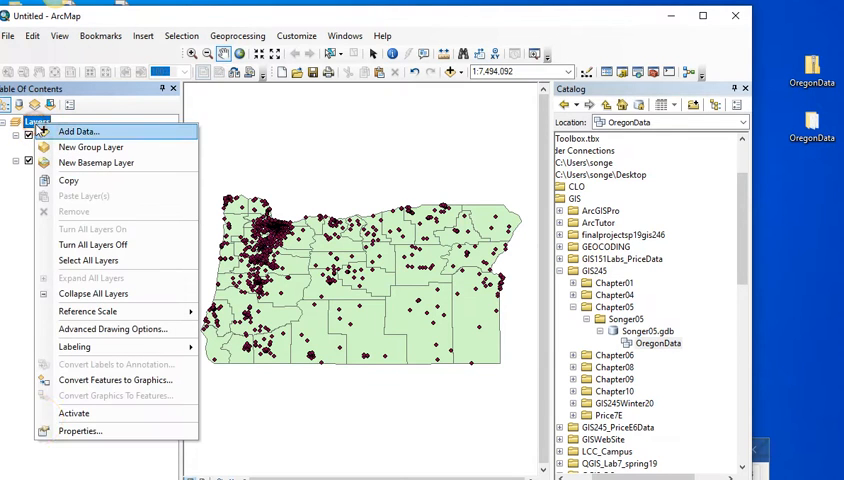
click(78, 131)
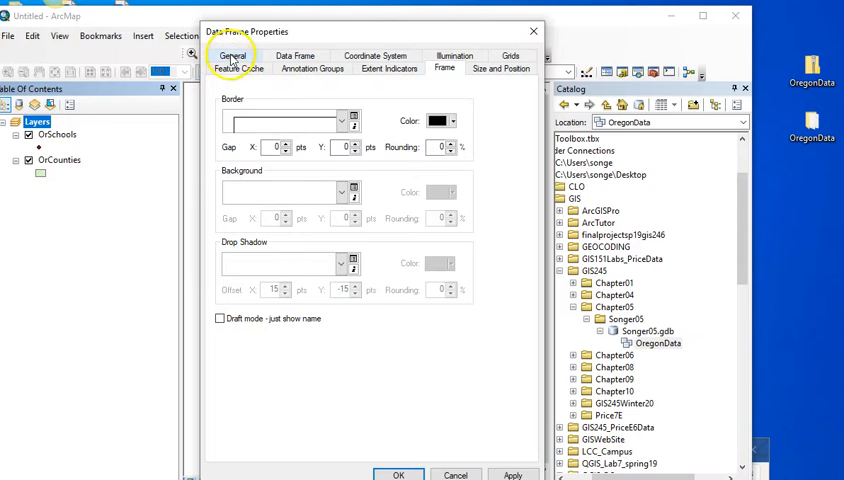
click(376, 56)
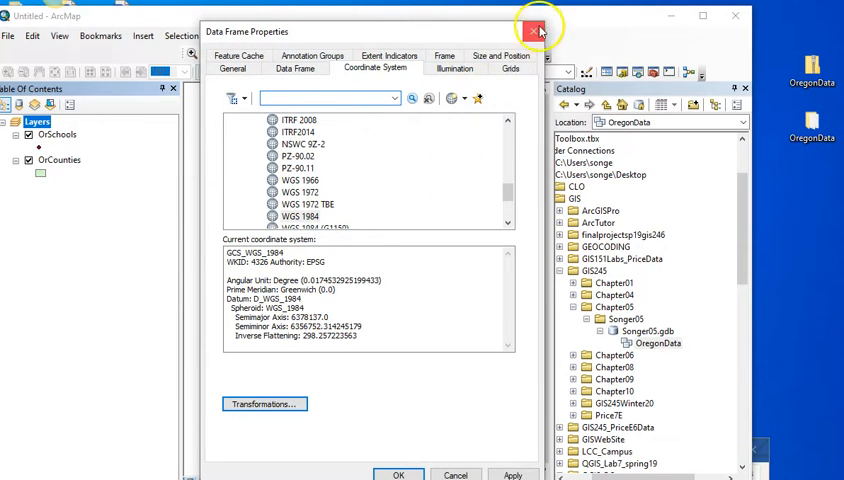
click(534, 29)
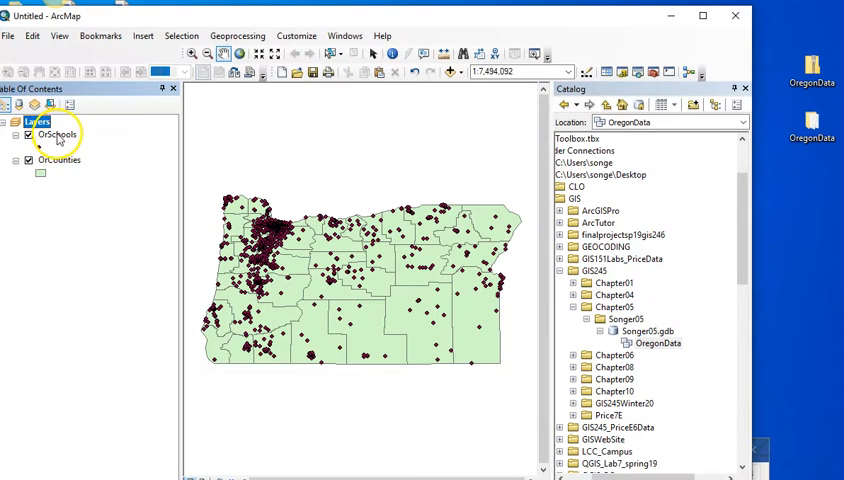
right_click(57, 134)
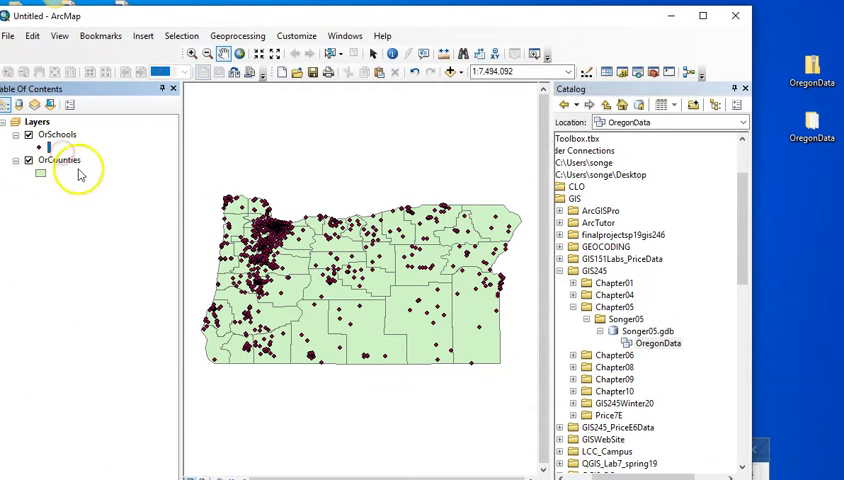
right_click(60, 160)
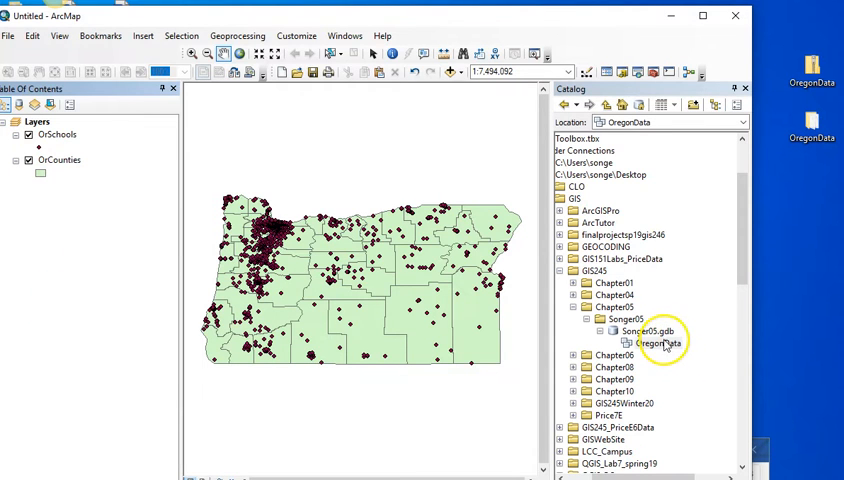
Open import options on the OregonData dataset and pick OrSchools from the layer list
right_click(659, 343)
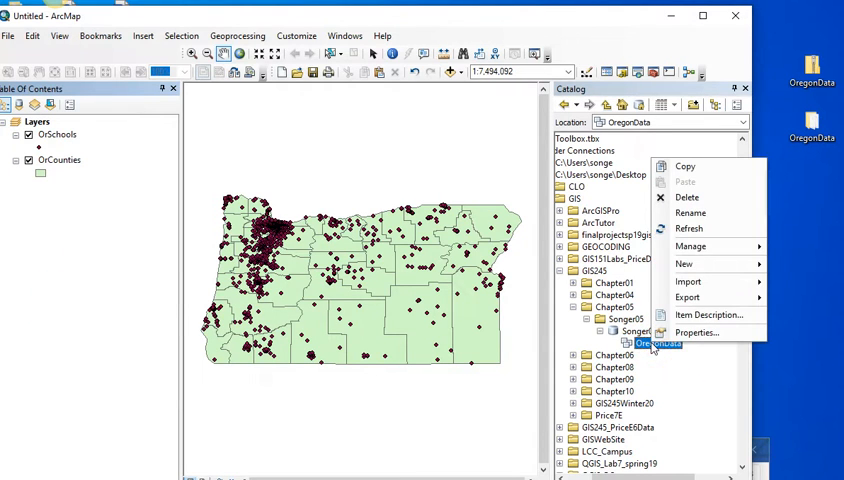
mouse_move(688, 281)
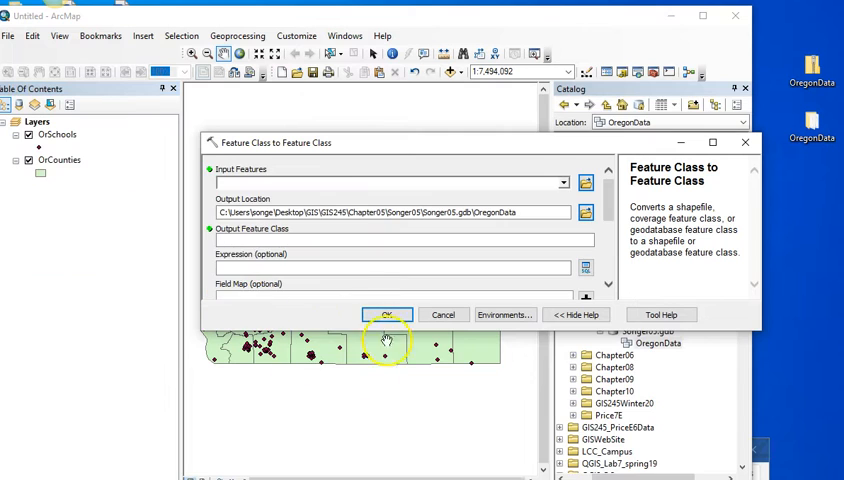
click(563, 182)
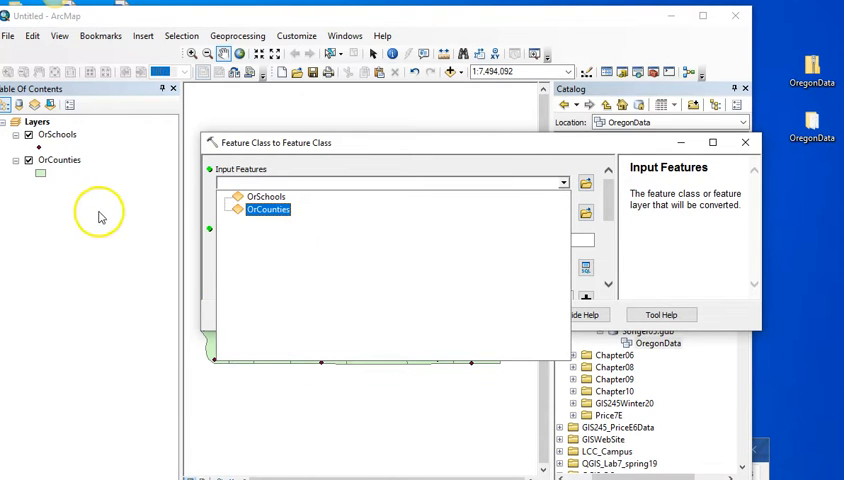
click(266, 196)
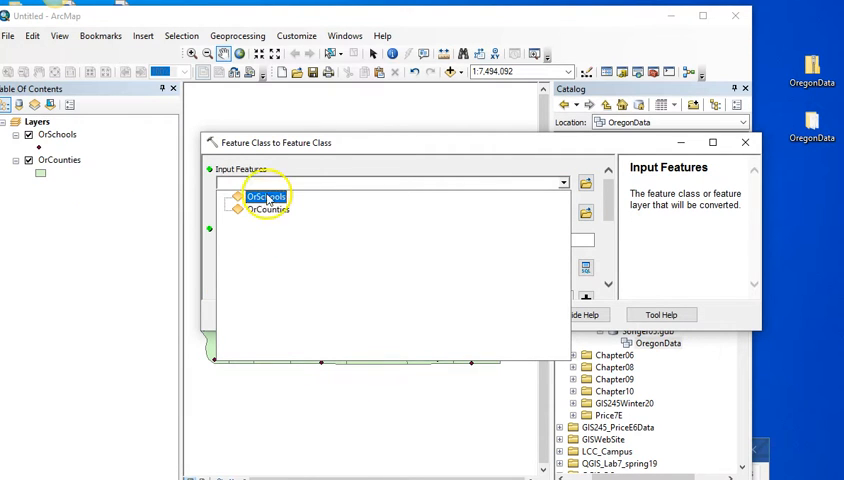
click(268, 209)
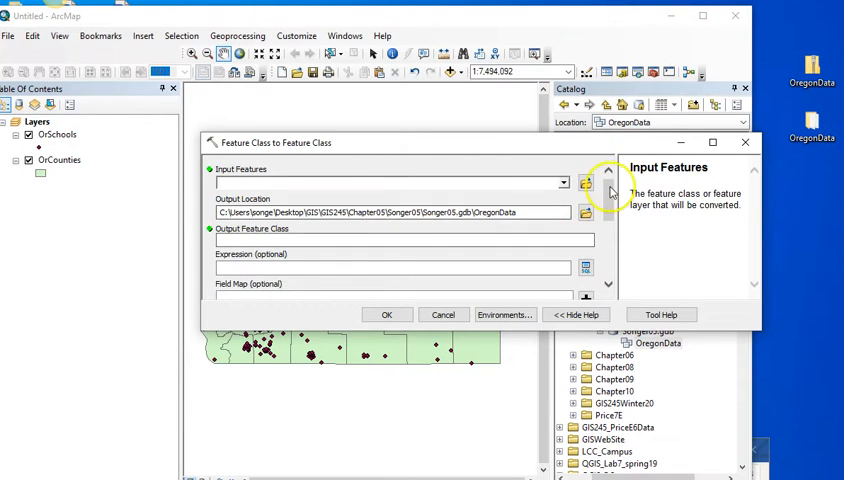
Set OregonData\OrSchools.shp as input features and begin naming the output OregonSchools
click(586, 183)
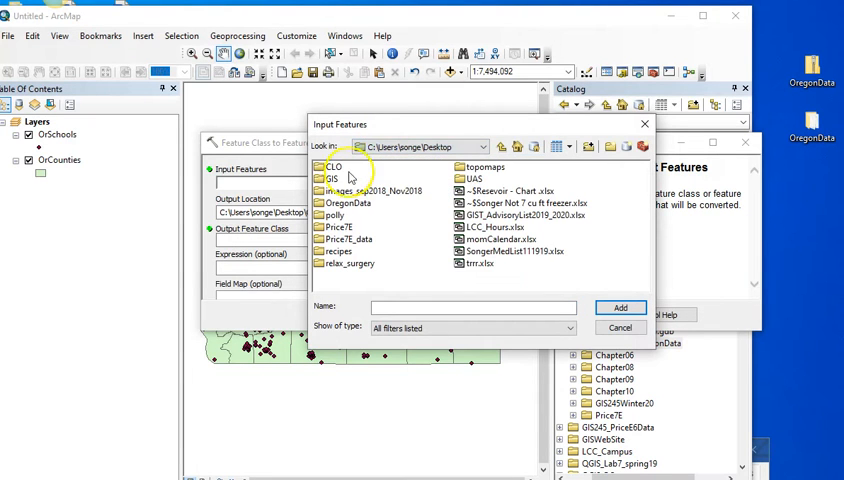
double_click(349, 202)
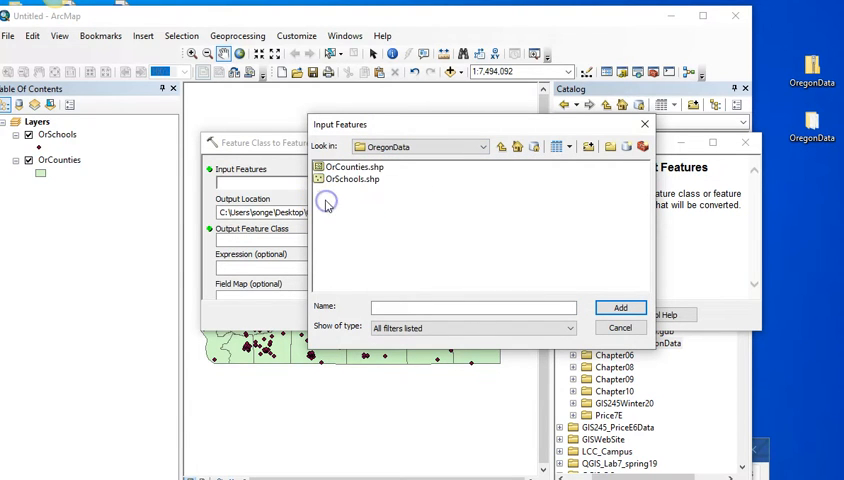
click(350, 179)
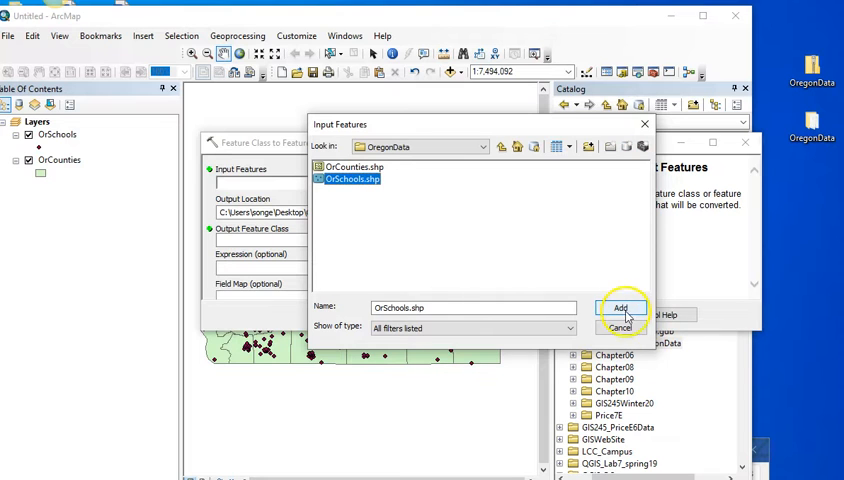
click(621, 308)
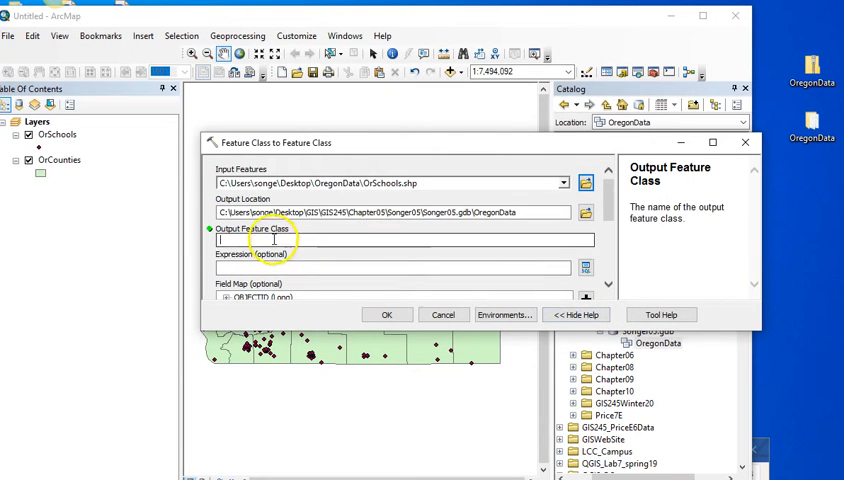
click(395, 240)
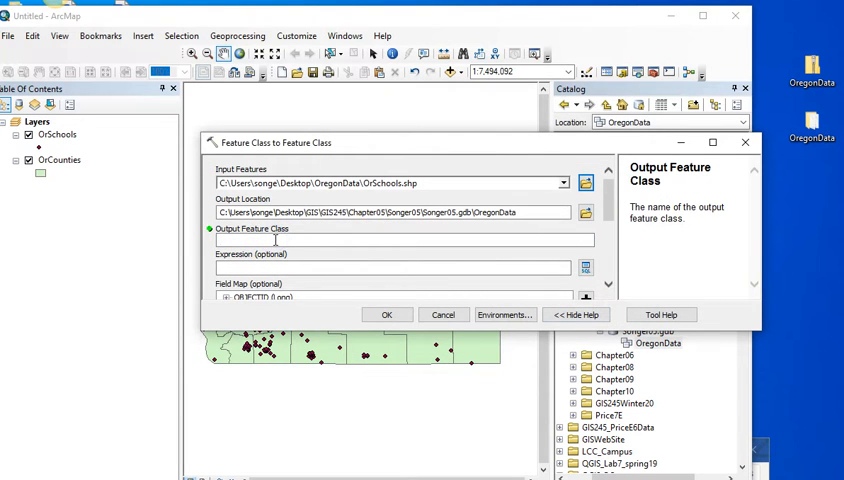
text(Orego)
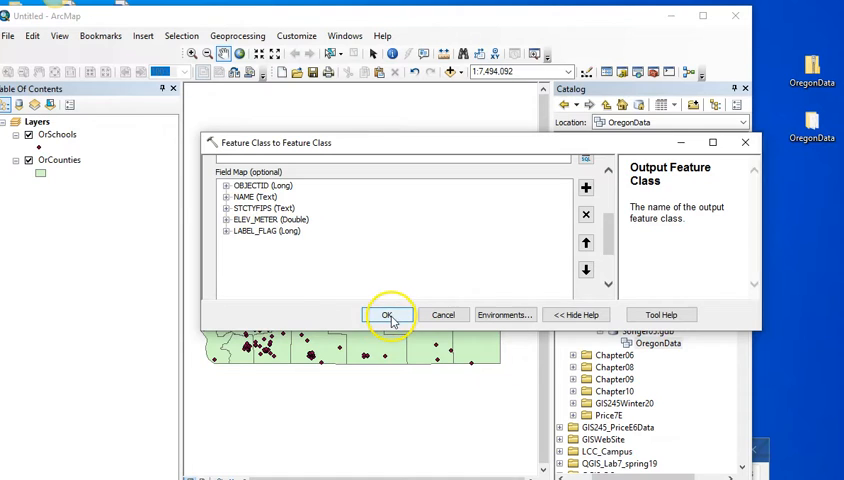
Run the conversion to create OregonSchools in the OregonData dataset
click(388, 314)
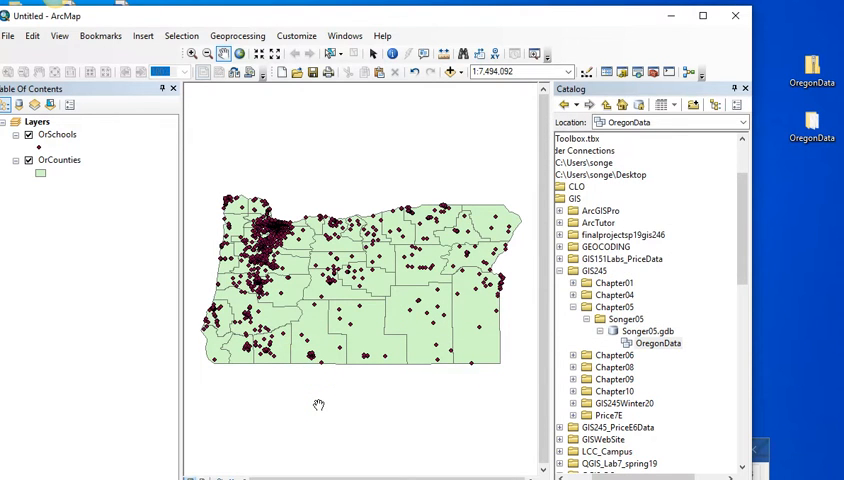
mouse_move(318, 405)
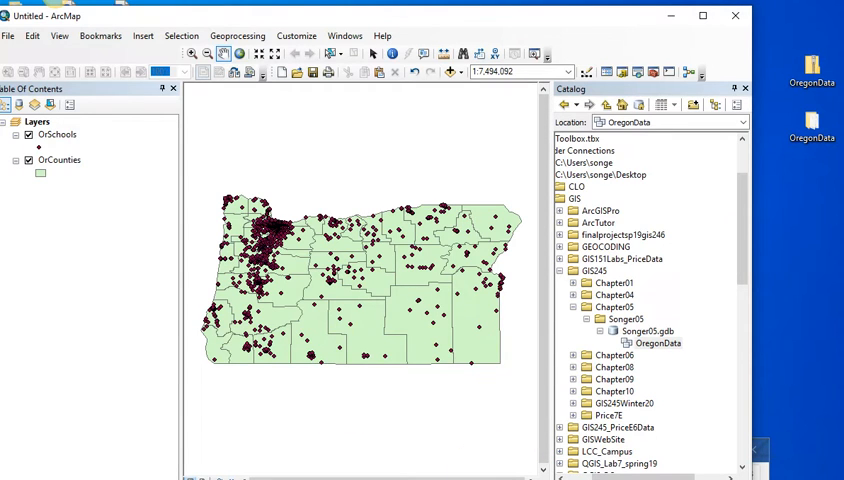
mouse_move(122, 226)
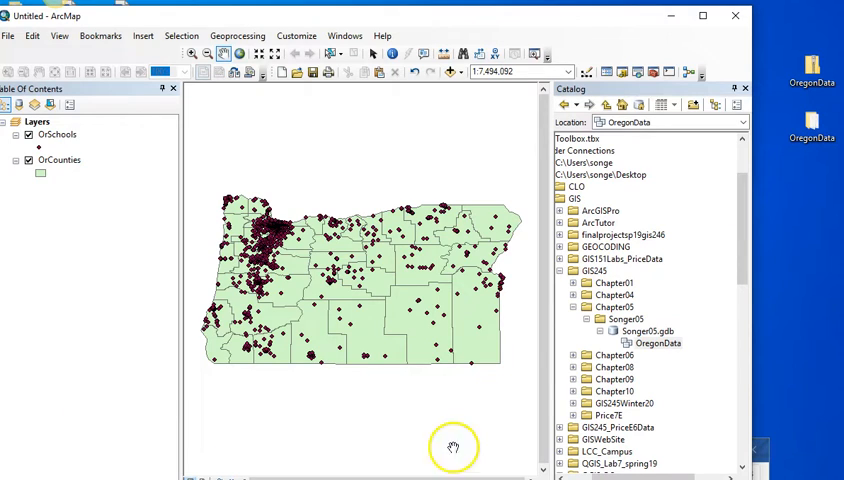
mouse_move(635, 475)
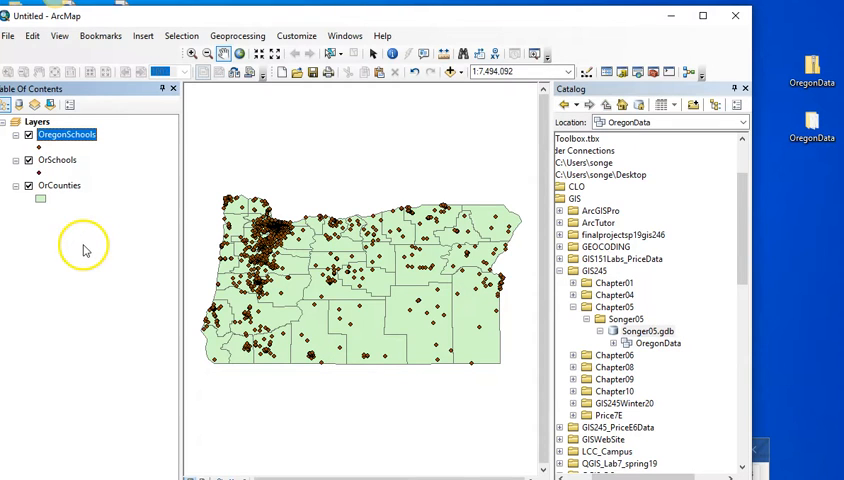
mouse_move(85, 103)
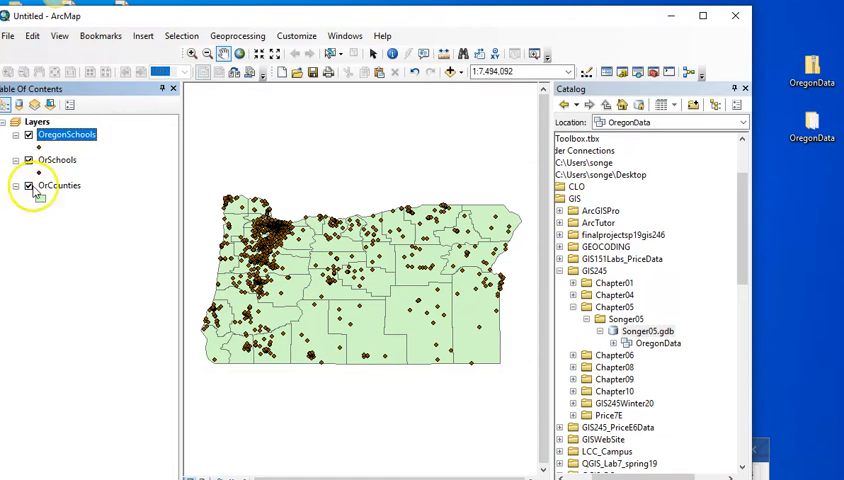
Start exporting the OrCounties layer data and browse up to the Desktop for the output location
right_click(57, 185)
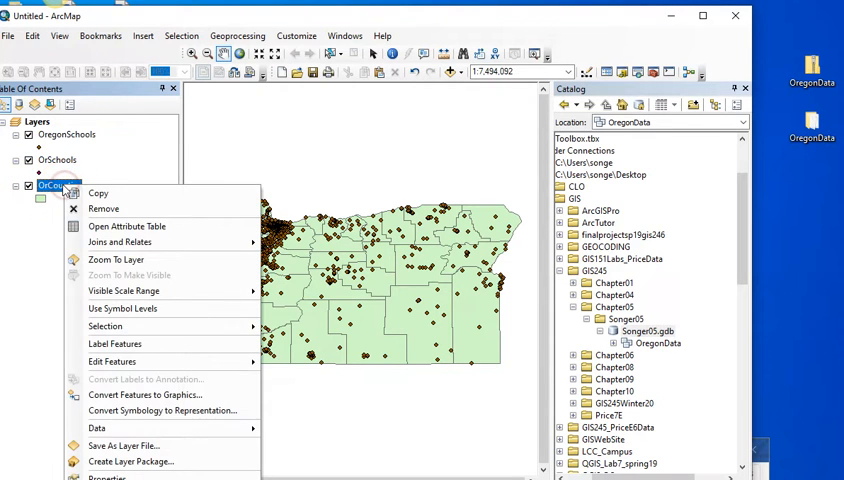
click(97, 428)
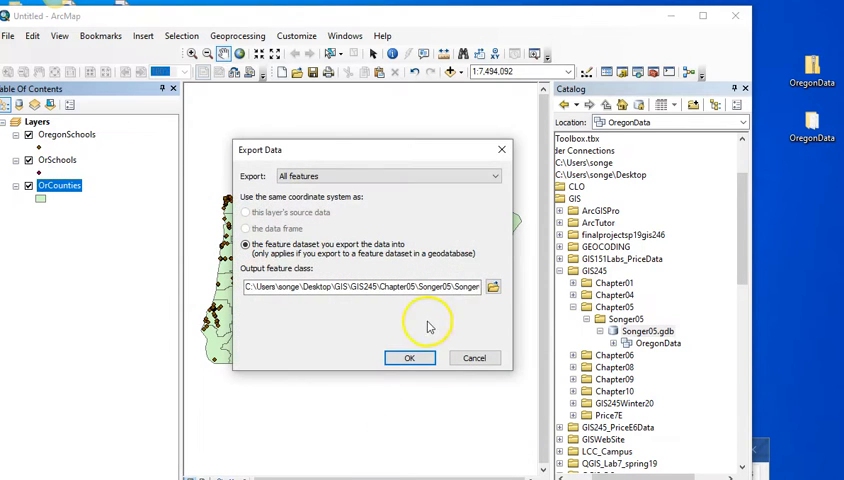
click(492, 287)
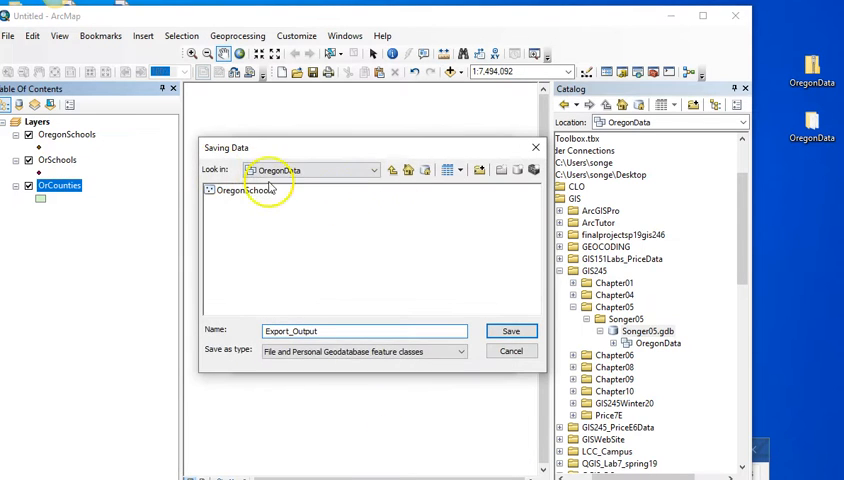
click(374, 169)
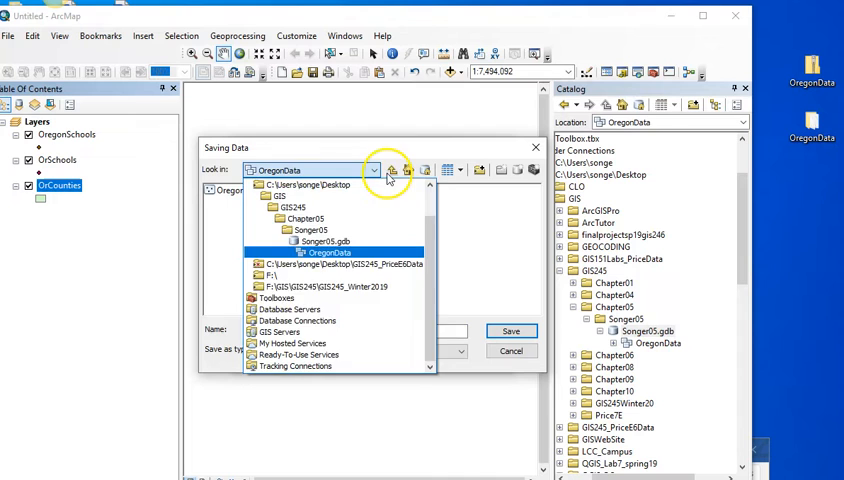
click(393, 169)
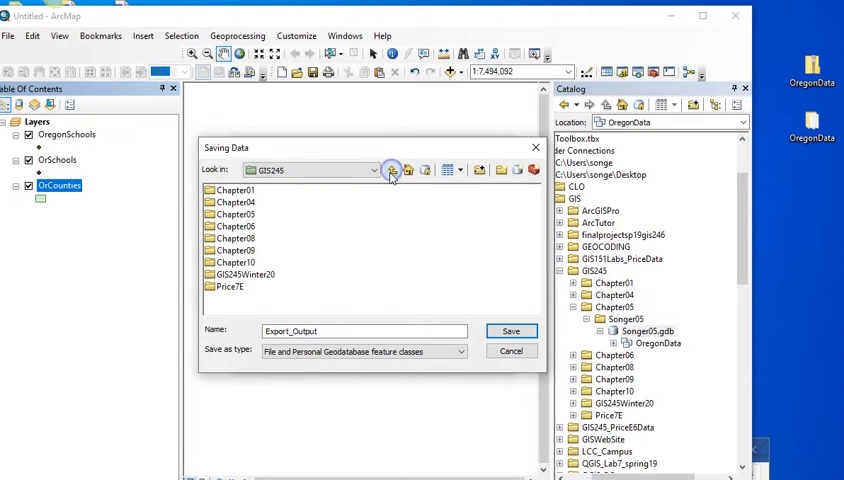
click(393, 169)
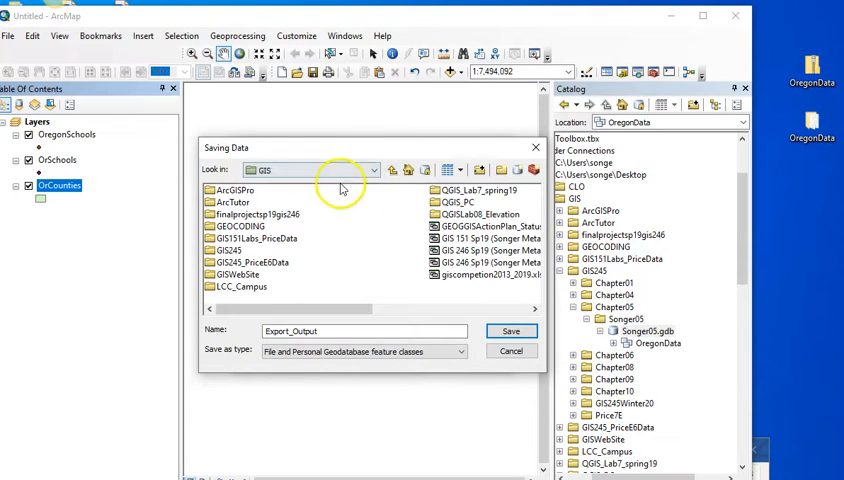
click(392, 169)
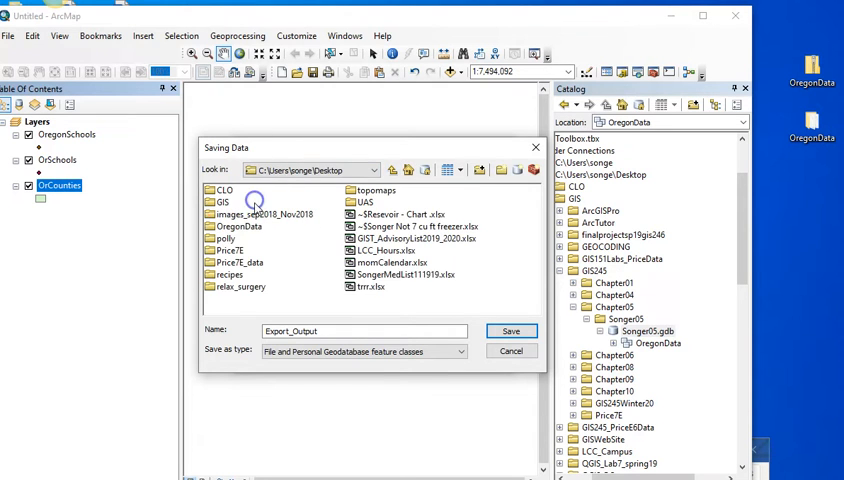
Save the export as OregonCounties in GIS\Chapter05\Songer05.gdb\OregonData and run it
double_click(222, 202)
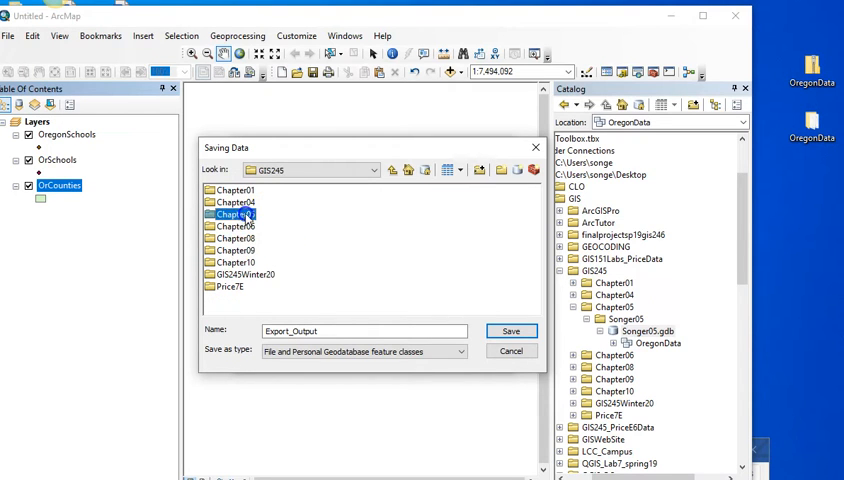
double_click(234, 214)
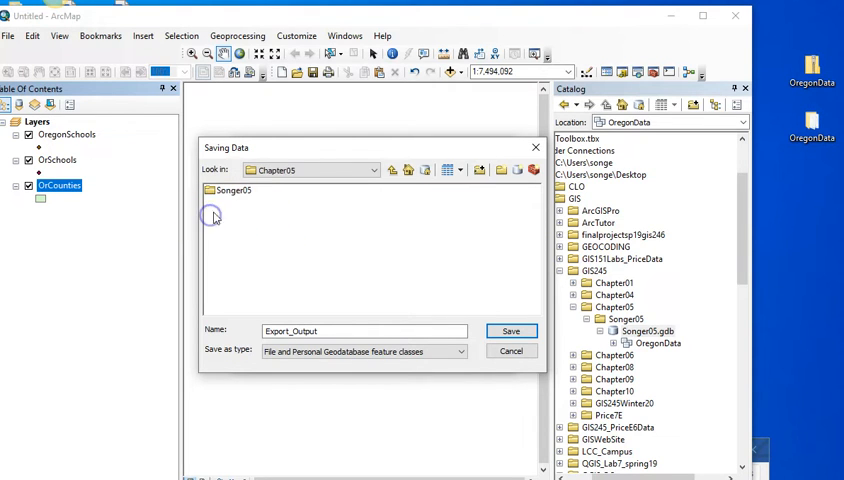
double_click(231, 191)
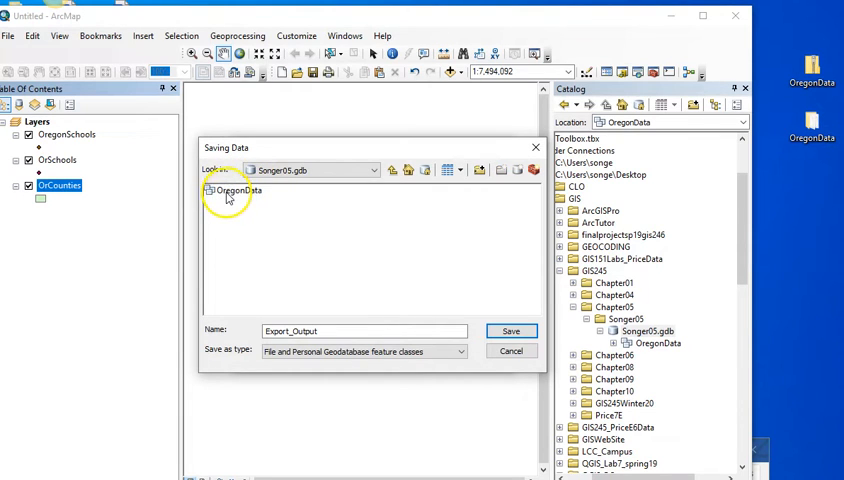
double_click(237, 190)
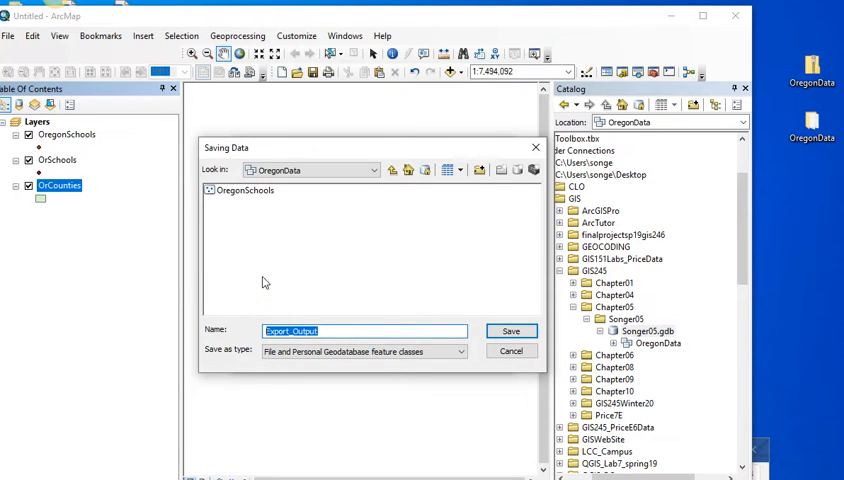
text(OregonCounties)
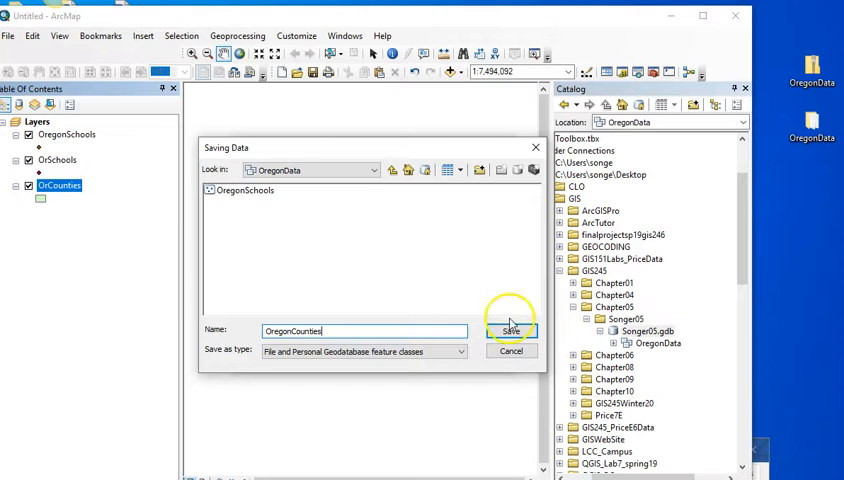
click(511, 331)
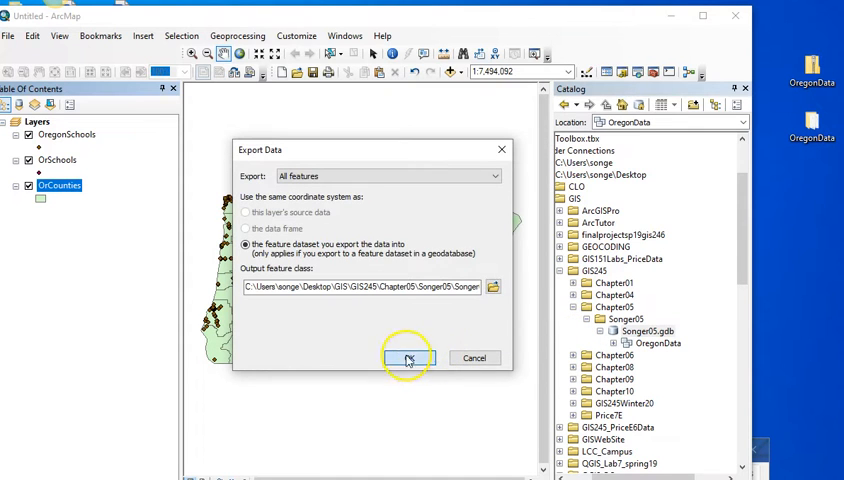
click(407, 358)
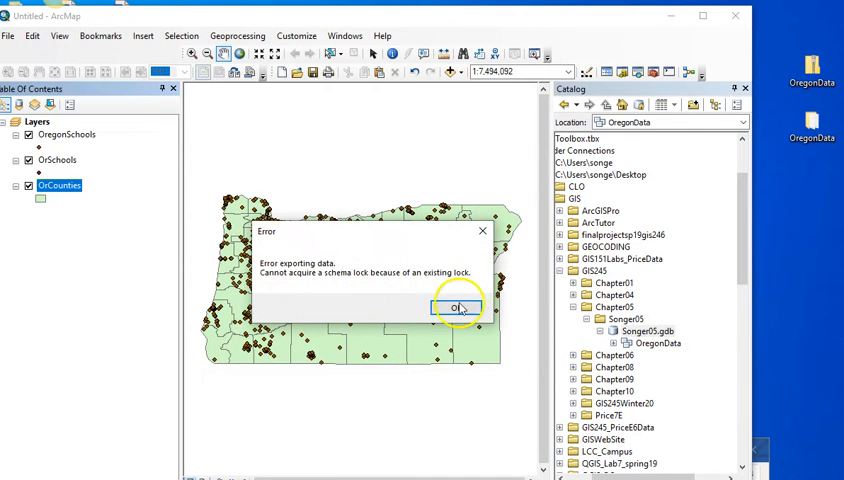
Dismiss the schema lock and Export Layer Data error messages
click(458, 306)
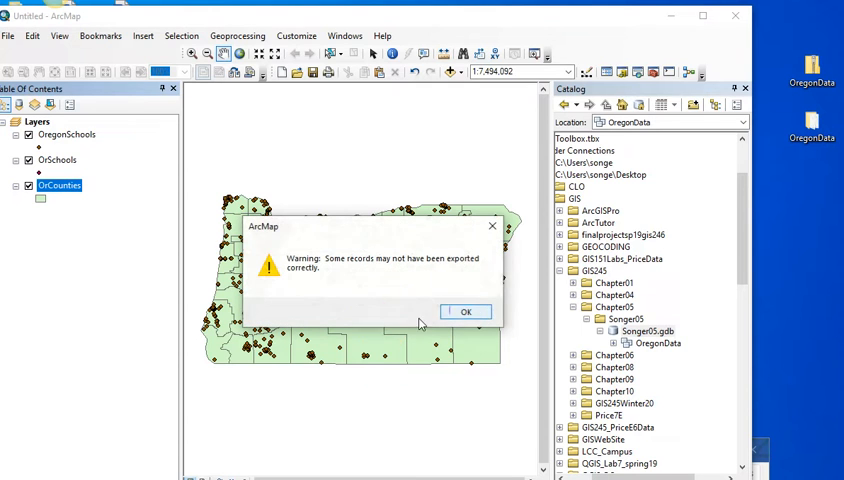
click(465, 311)
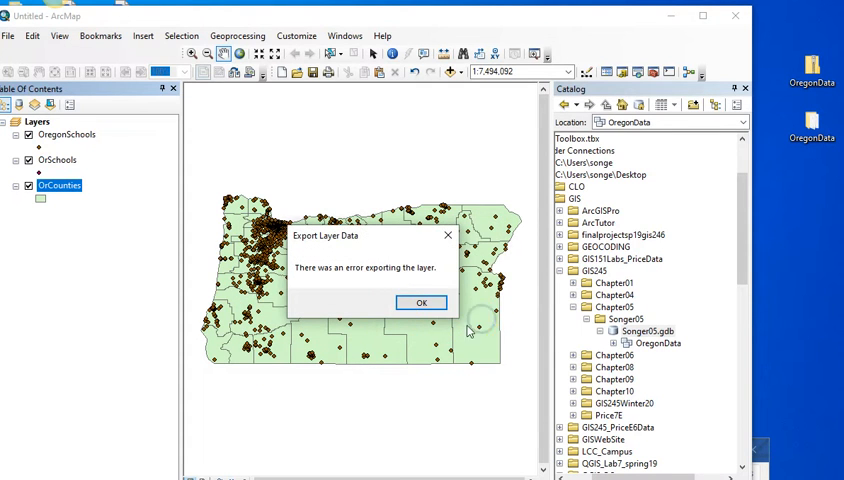
click(421, 302)
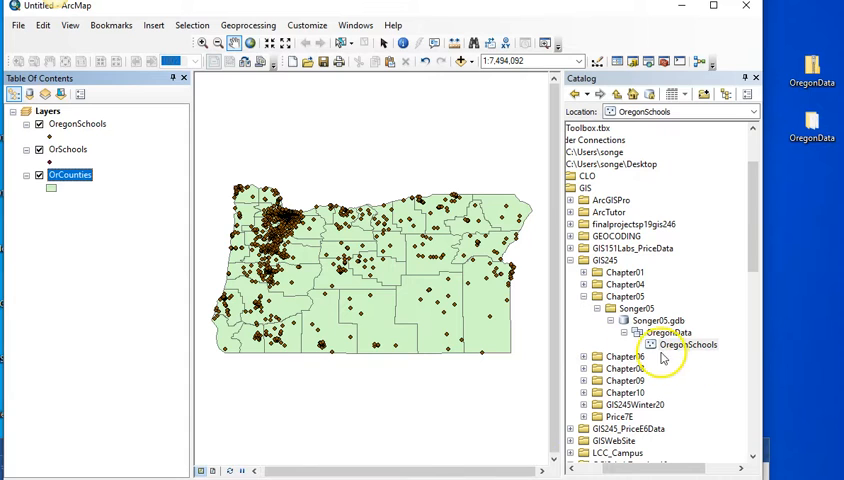
right_click(669, 332)
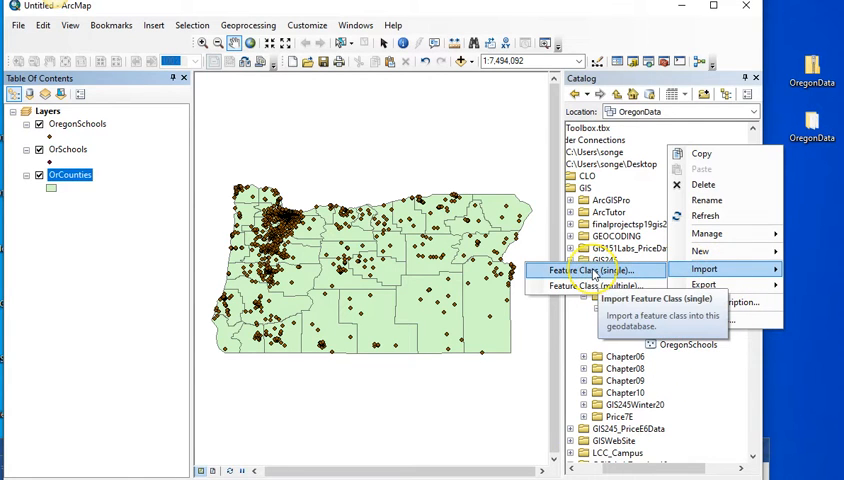
click(591, 271)
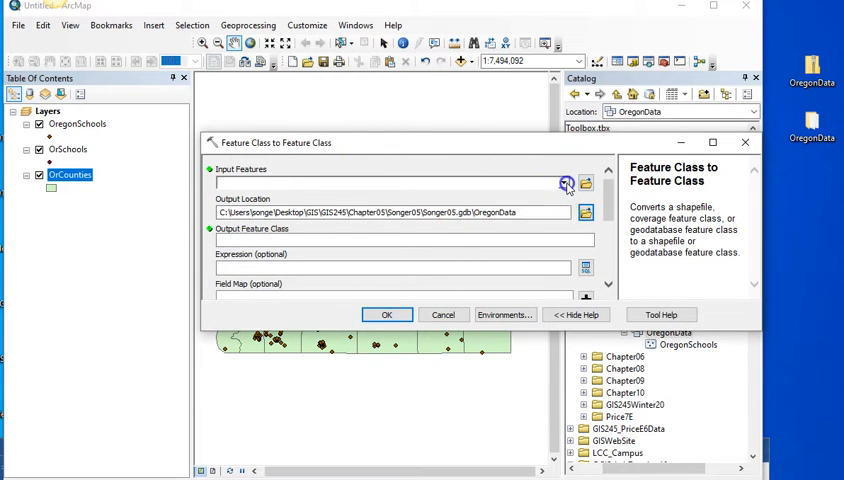
click(566, 183)
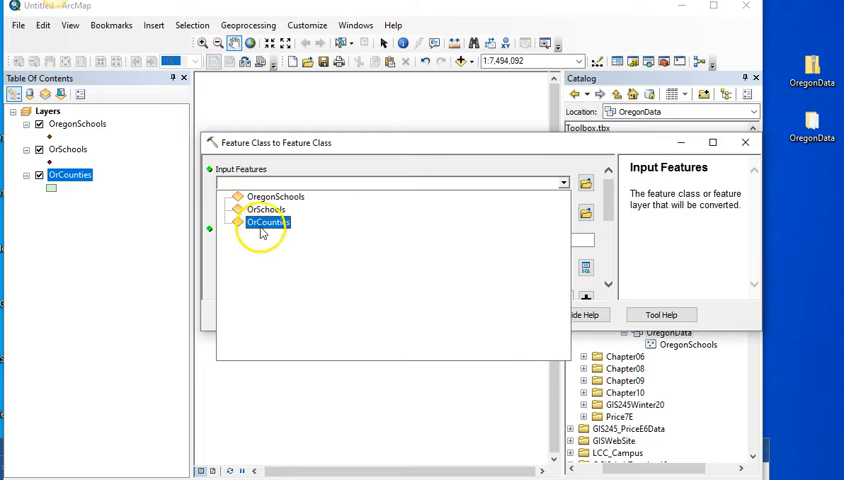
click(267, 222)
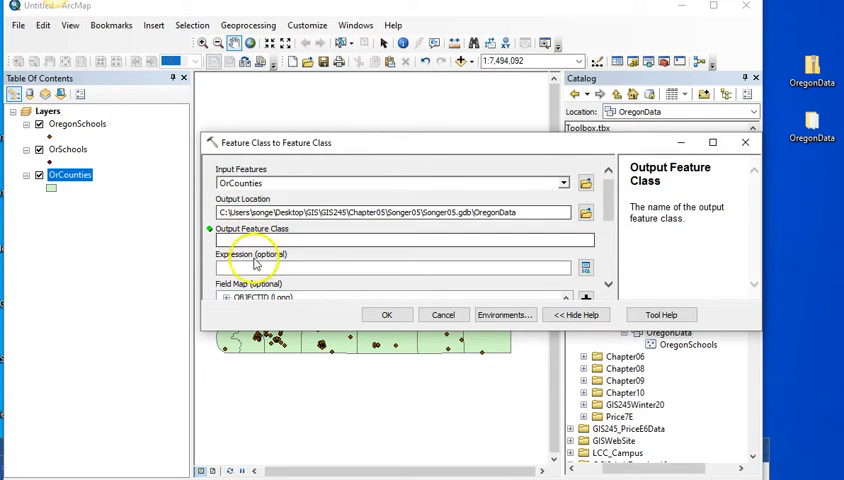
text(Oreg)
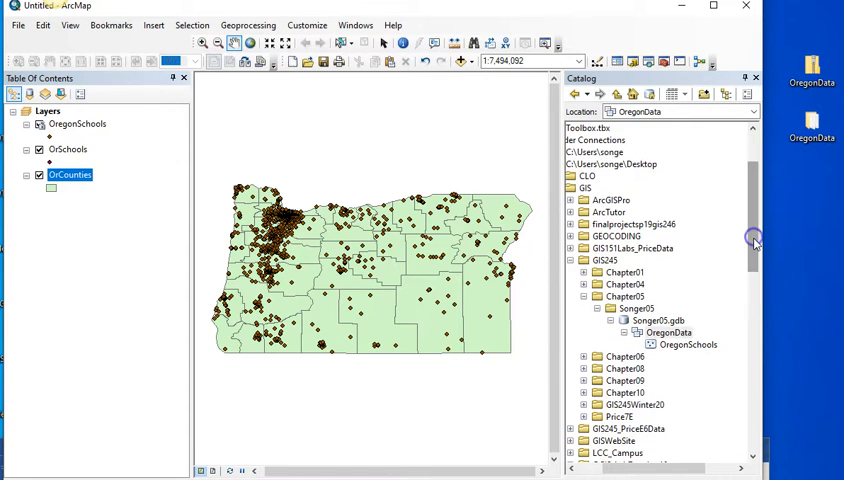
mouse_move(353, 415)
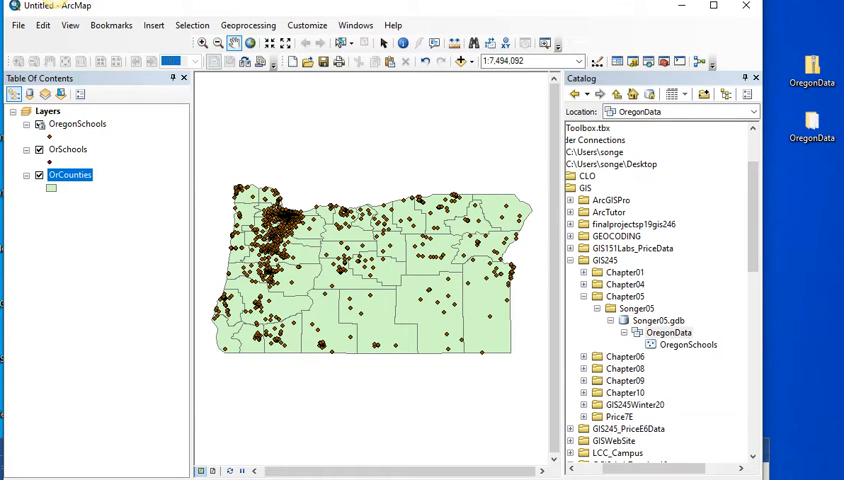
mouse_move(326, 192)
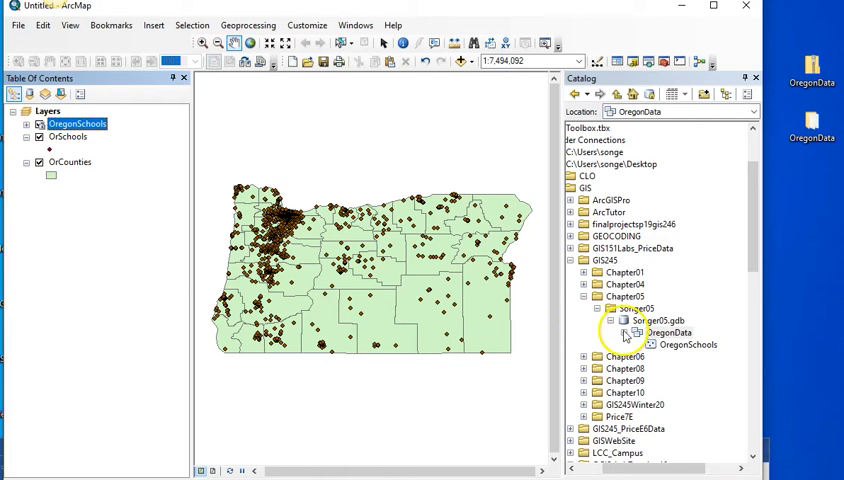
Select OregonData and Songer05.gdb in the Catalog, then start a blank map document
click(668, 333)
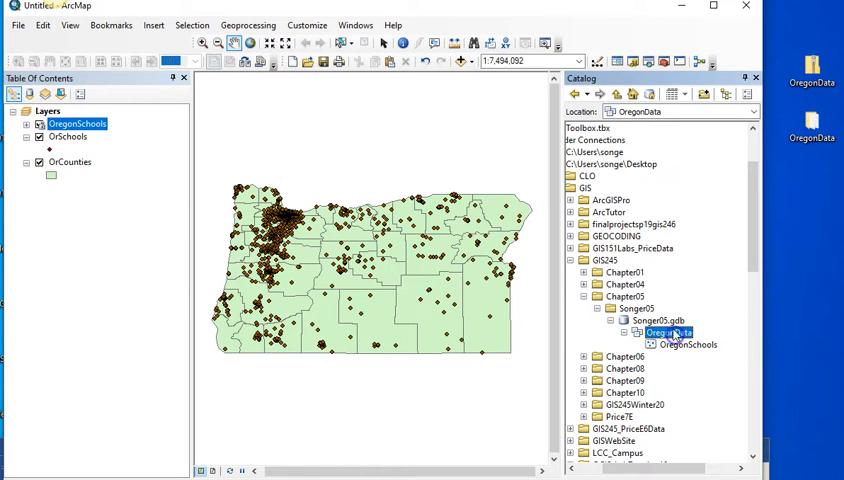
click(658, 320)
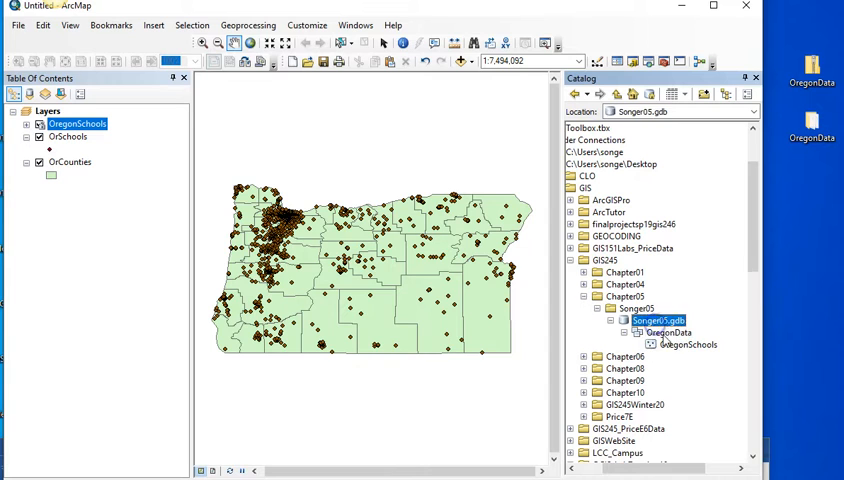
click(688, 344)
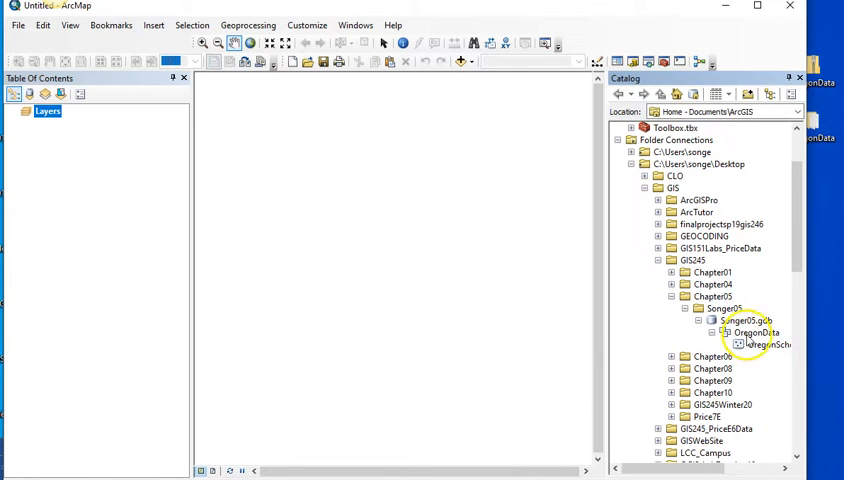
Add the OregonSchools feature class to the new map and open OregonData's options
click(767, 344)
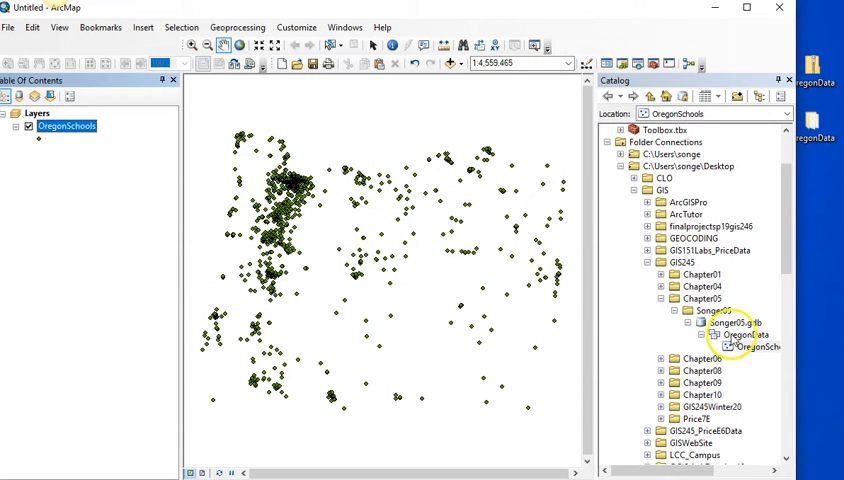
right_click(745, 345)
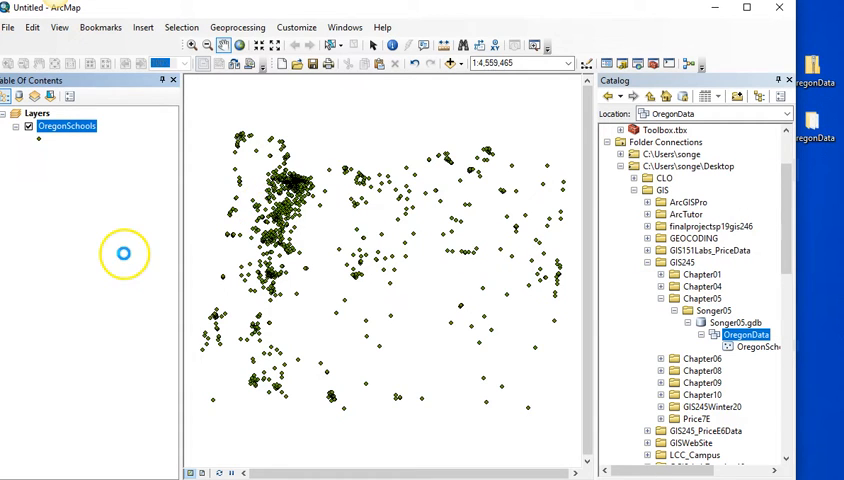
mouse_move(114, 269)
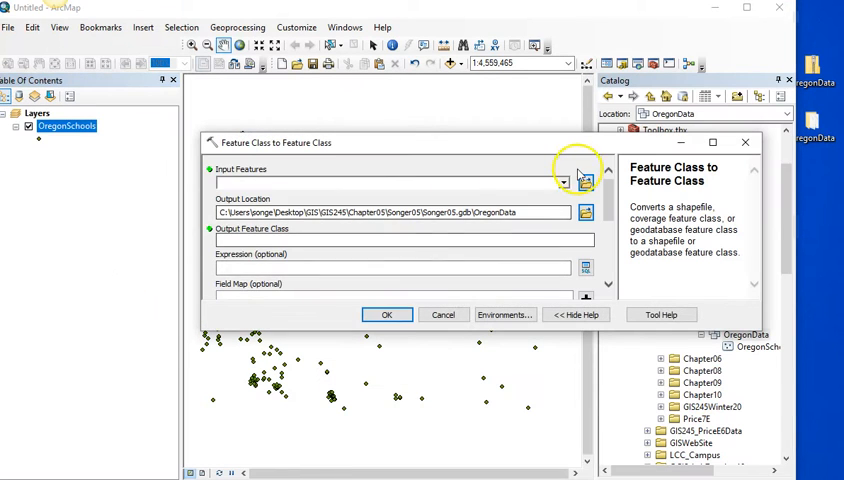
Convert OrCounties.shp into an OregonCounty feature class in the OregonData dataset
click(564, 182)
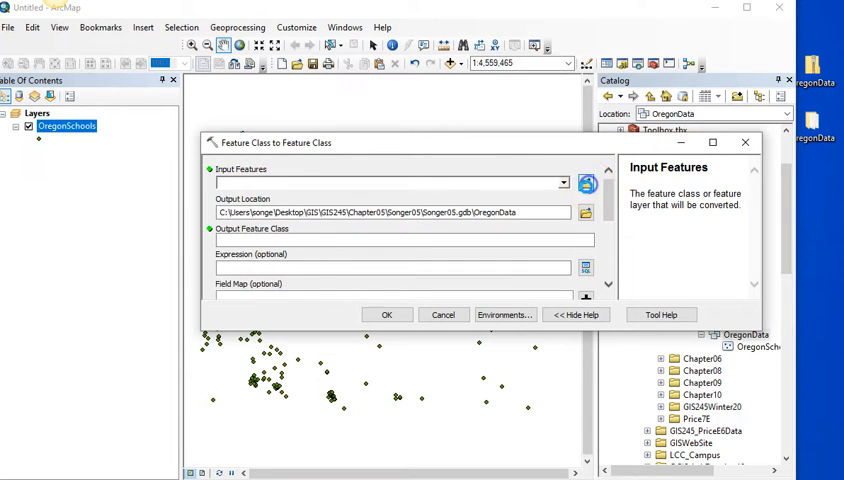
click(586, 185)
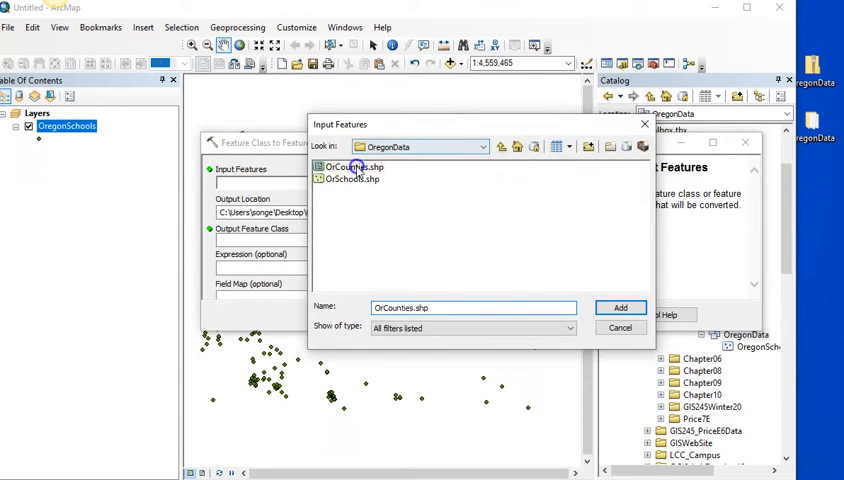
click(620, 307)
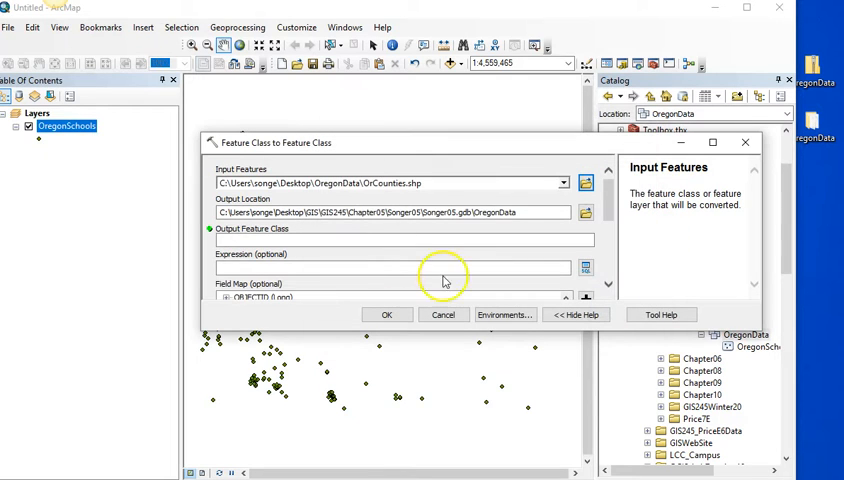
click(390, 240)
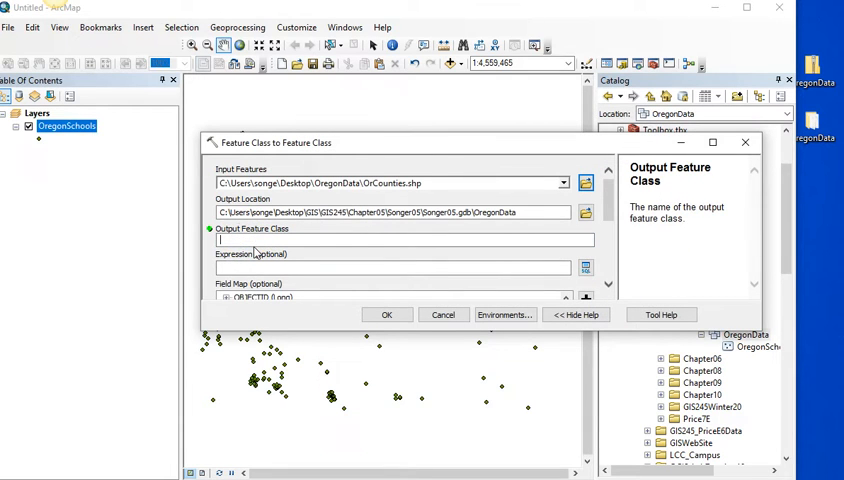
text(OregonCounty)
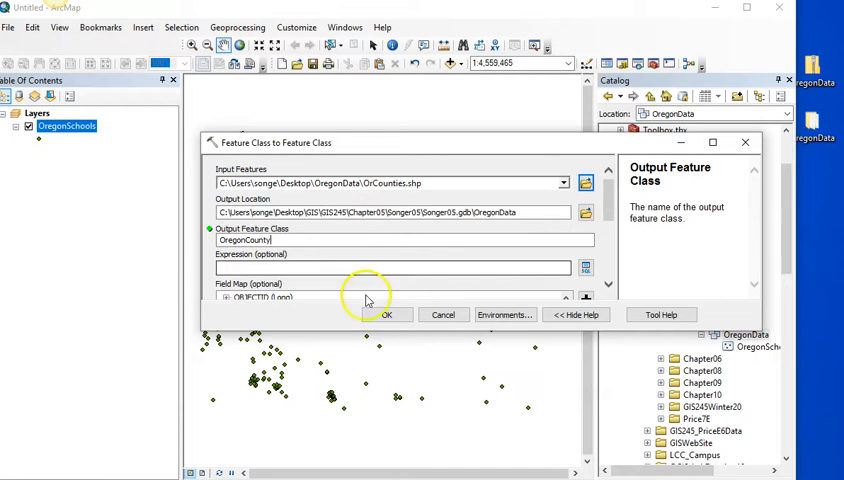
click(386, 314)
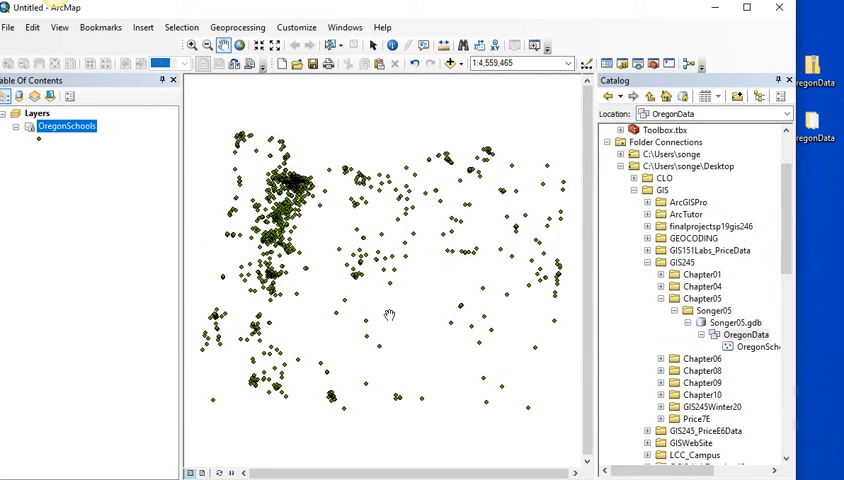
mouse_move(88, 418)
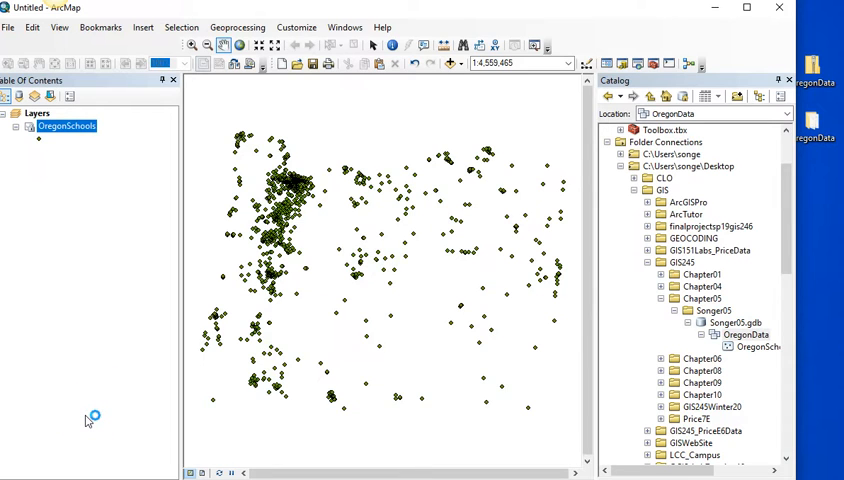
mouse_move(25, 278)
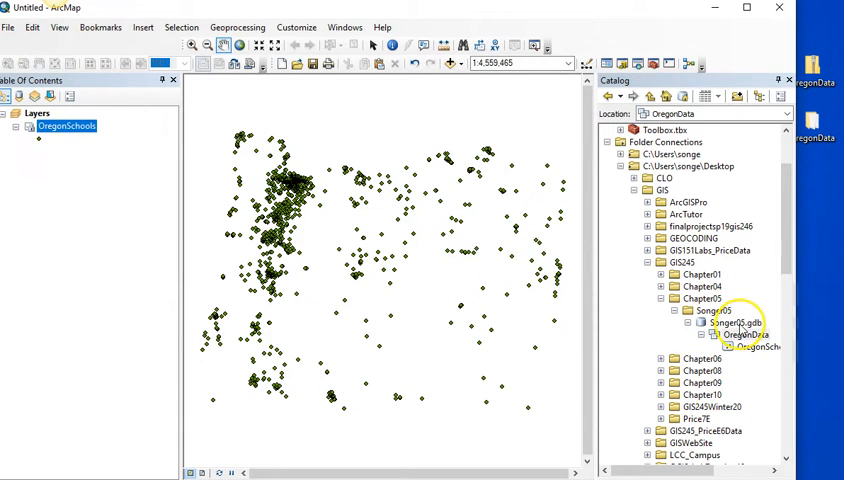
Open Songer05.gdb options in the Catalog, then start a new empty map
right_click(715, 310)
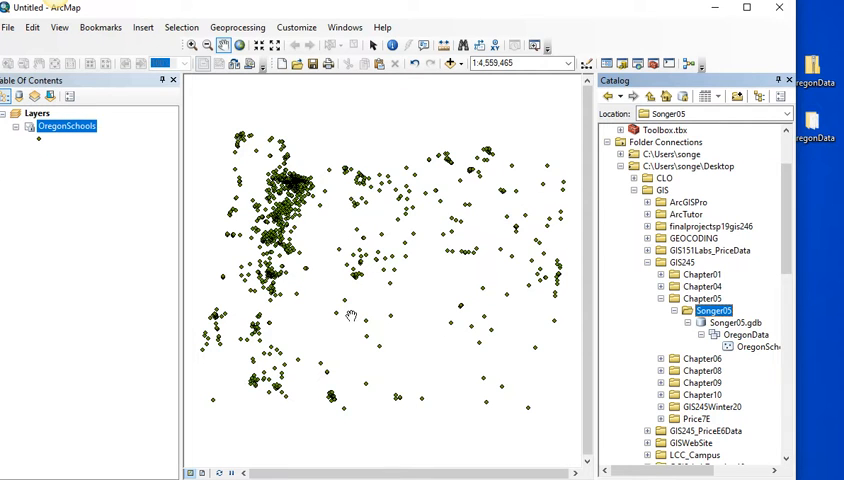
click(66, 126)
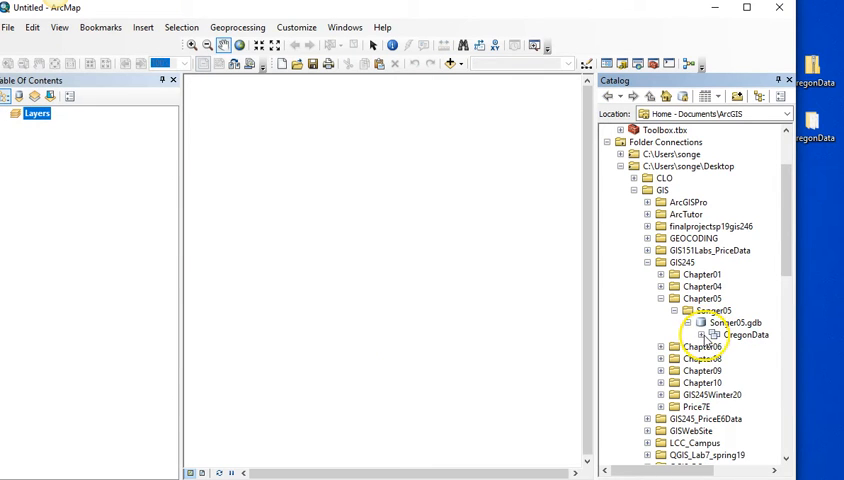
Expand OregonData and add OrCounties.shp as the only layer on the new map
click(703, 334)
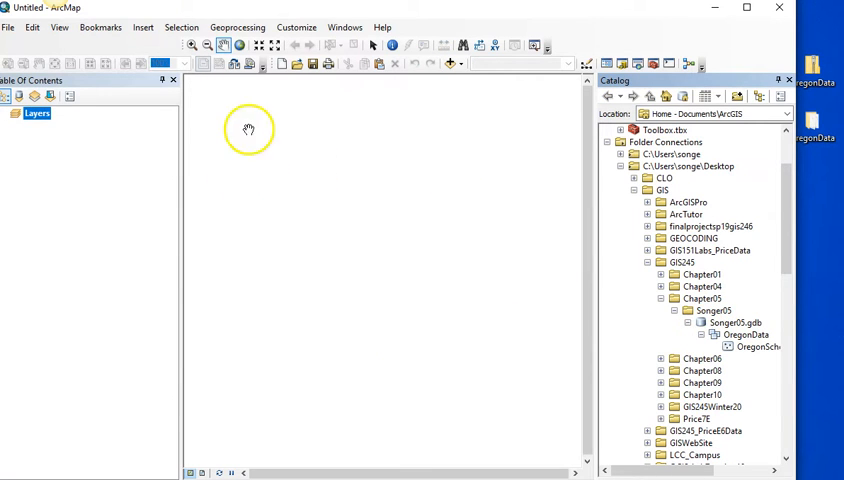
click(451, 63)
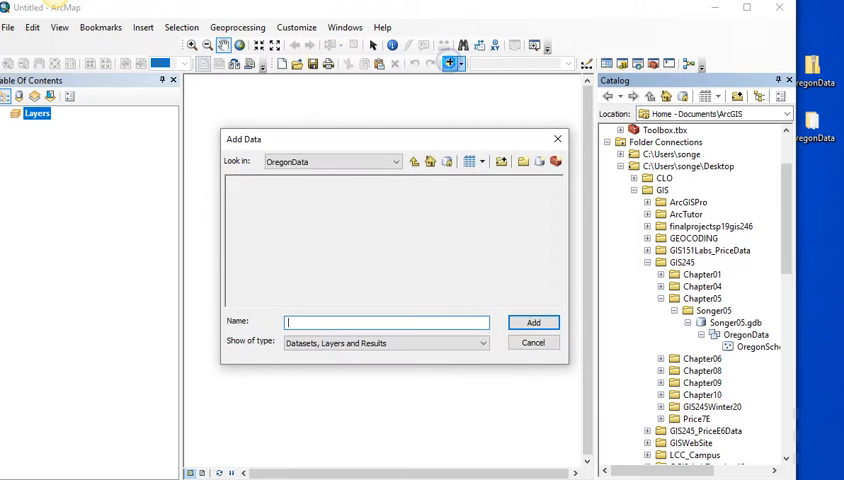
click(266, 181)
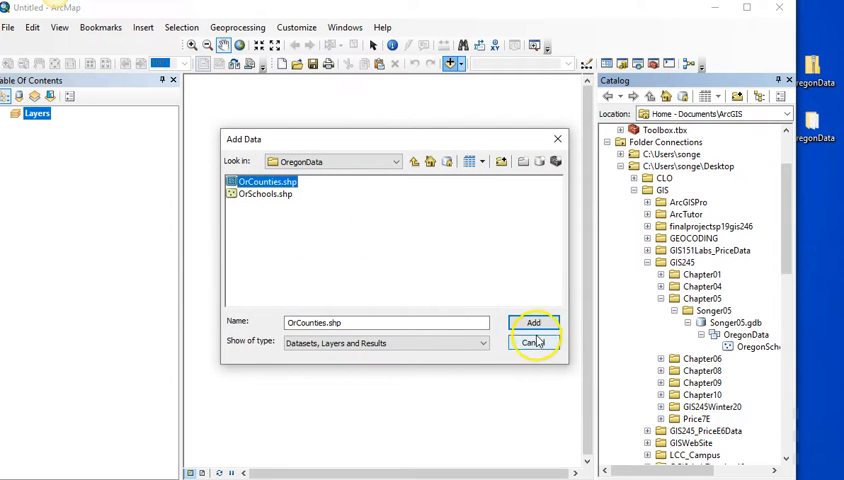
click(533, 322)
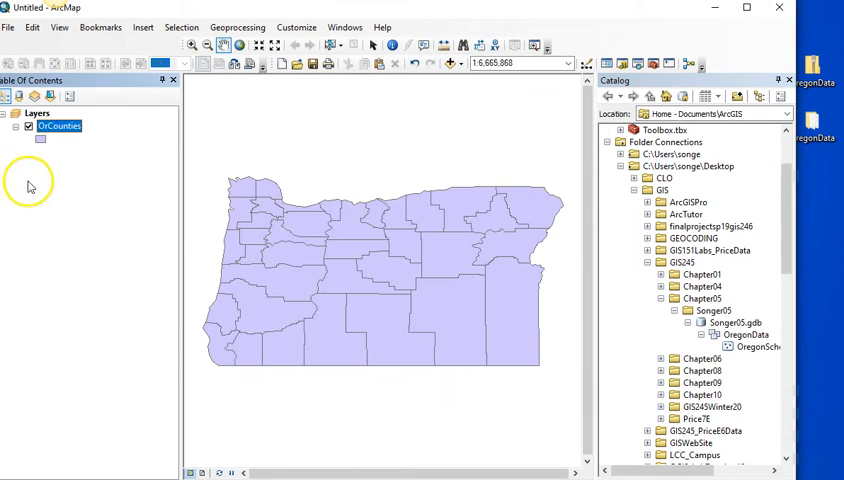
right_click(58, 125)
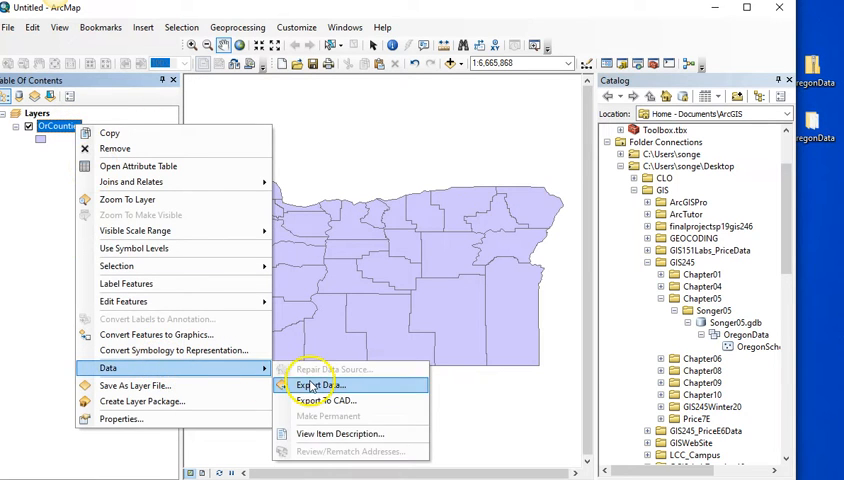
Export the OrCounties data, browsing into the OregonData feature dataset in Songer05.gdb
click(320, 385)
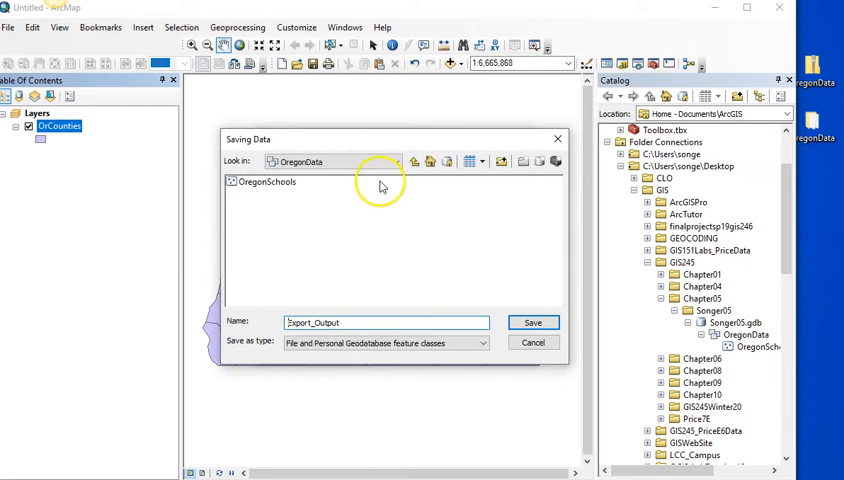
click(413, 161)
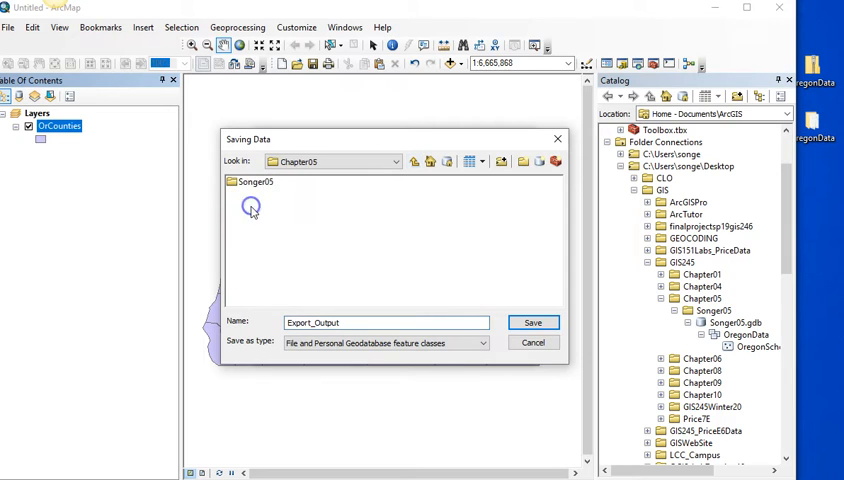
double_click(255, 181)
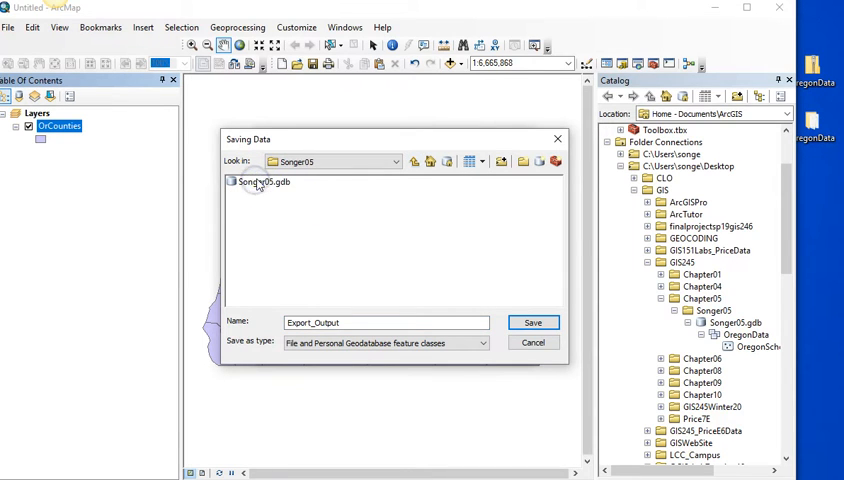
double_click(263, 181)
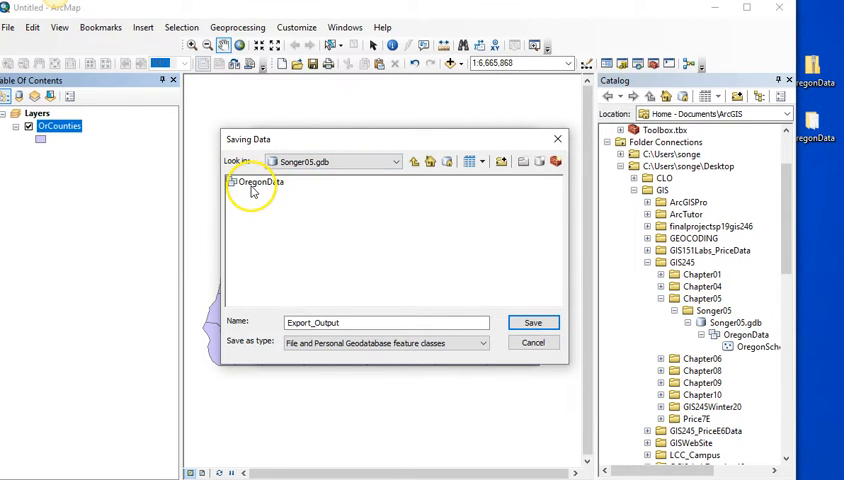
click(258, 181)
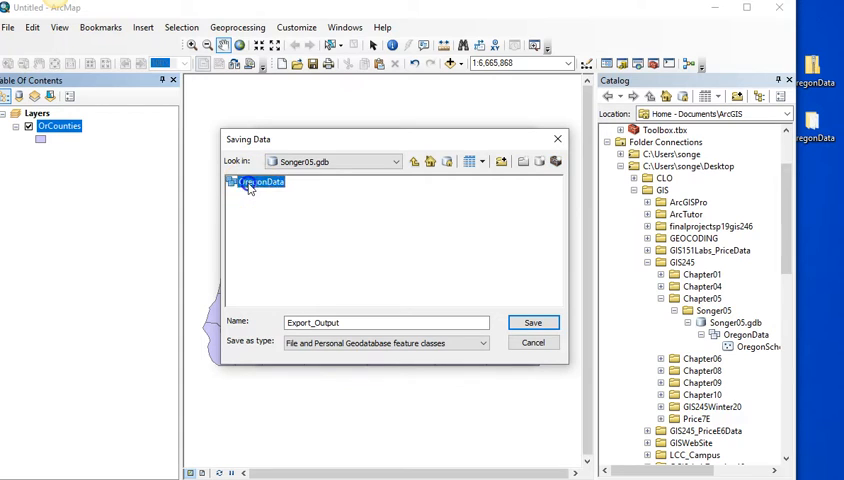
double_click(263, 182)
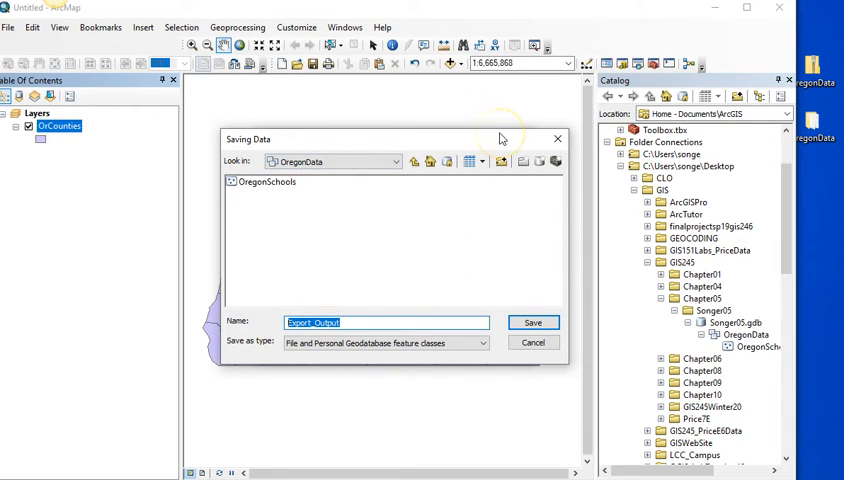
Save the export as OregonCounty, add it to the map, and select OregonSchools in Catalog
text(Oregon)
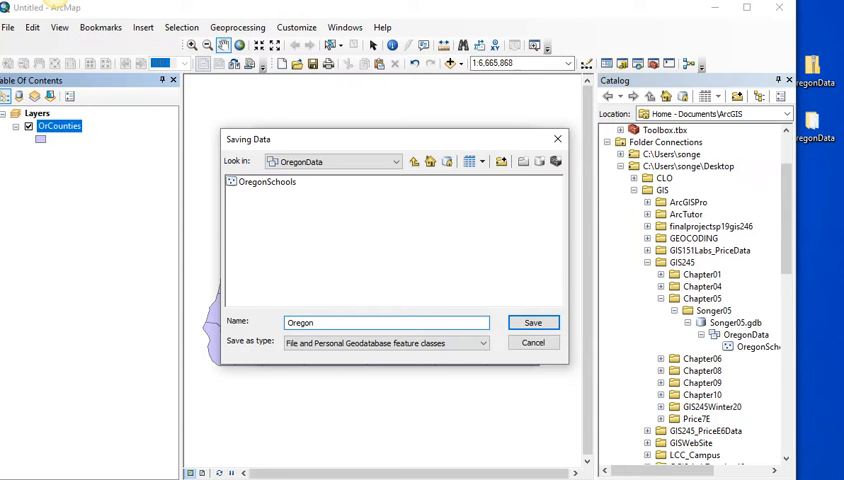
text(County)
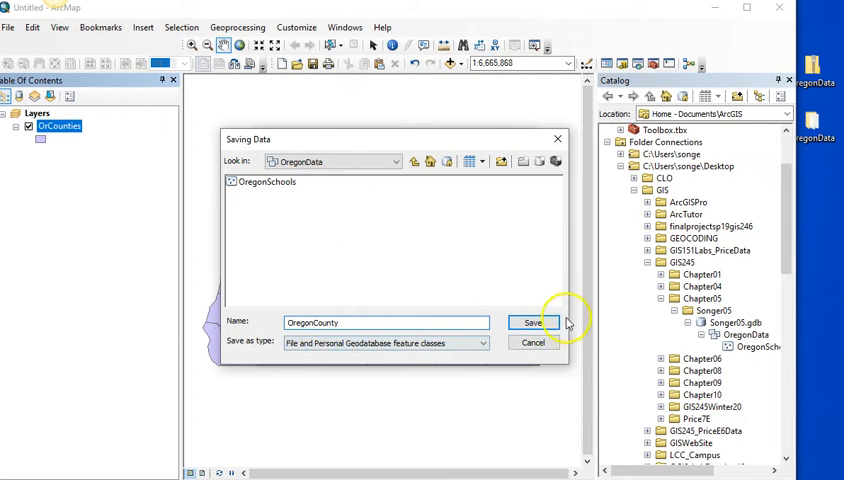
click(533, 322)
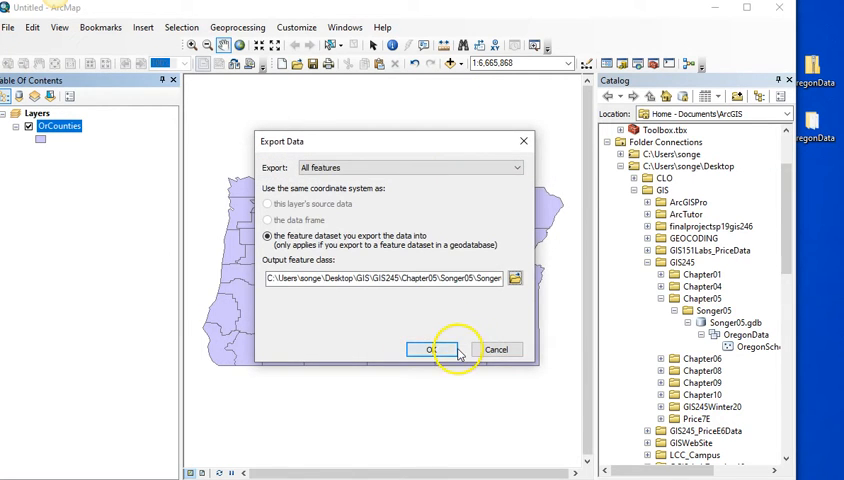
click(430, 349)
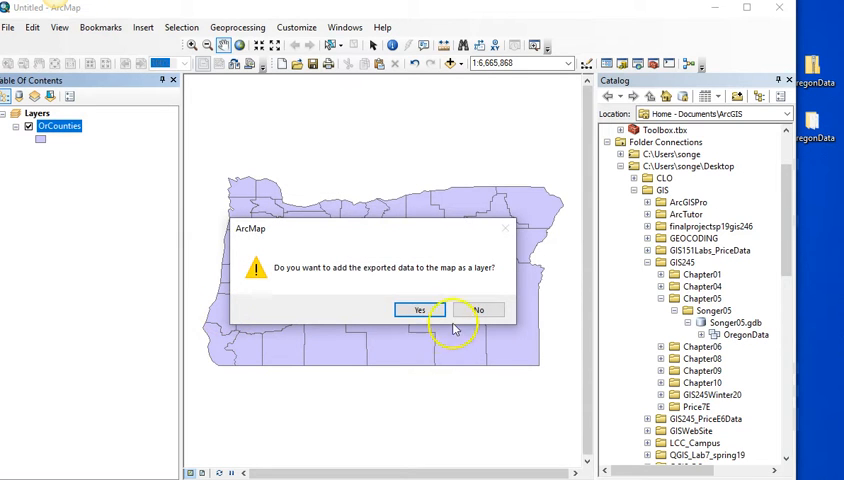
click(419, 309)
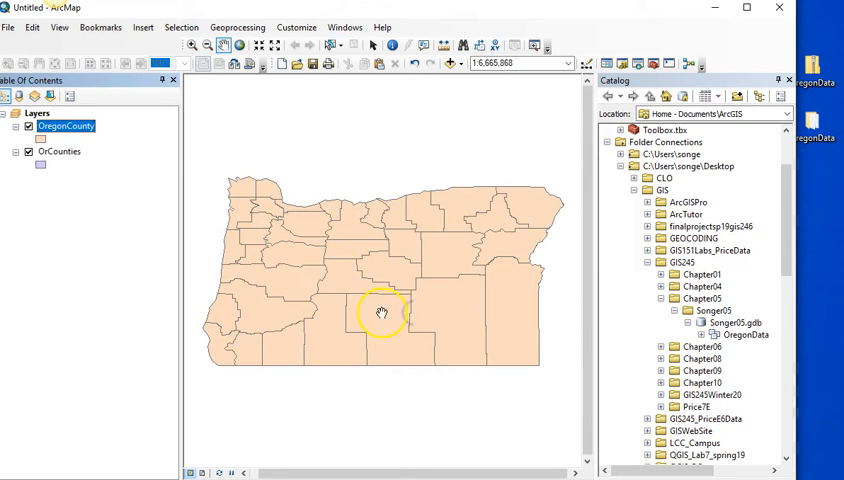
mouse_move(115, 230)
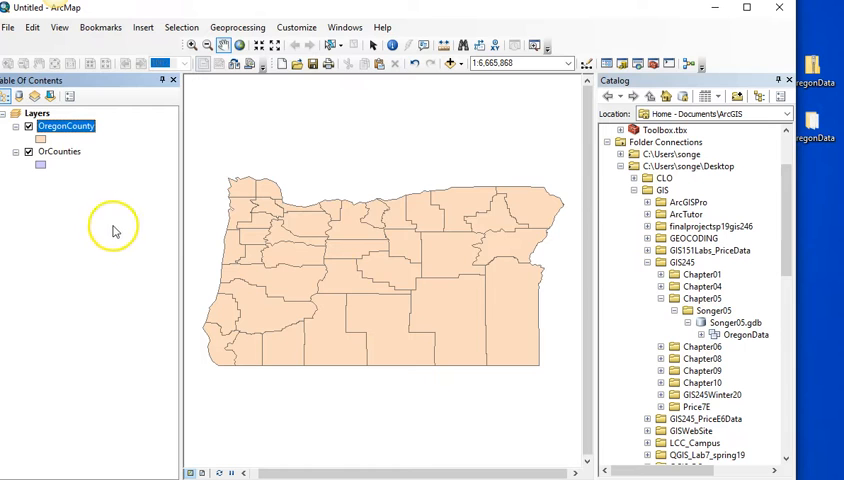
click(702, 334)
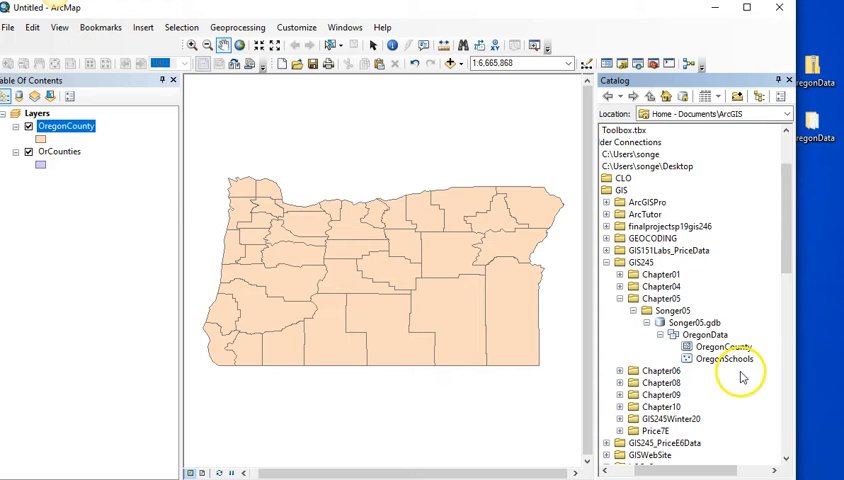
click(723, 358)
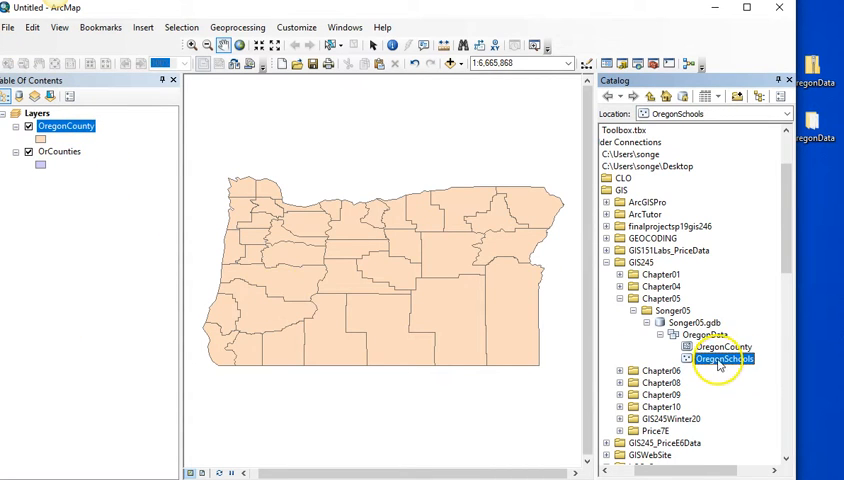
Add OregonSchools to the map past the coordinate warning, remove OrCounties, and expand OregonData
double_click(724, 358)
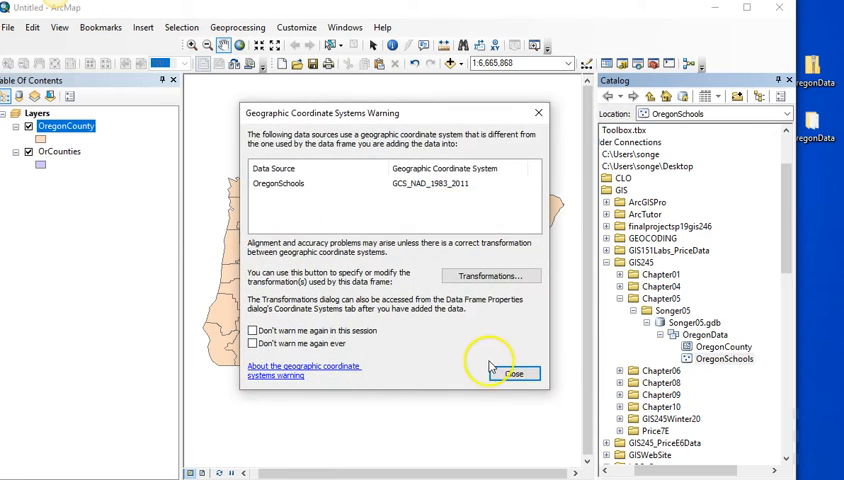
click(515, 373)
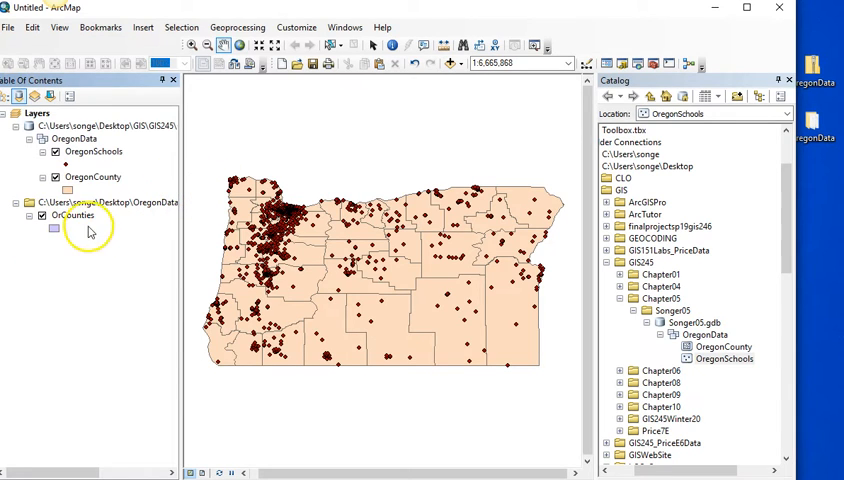
double_click(77, 214)
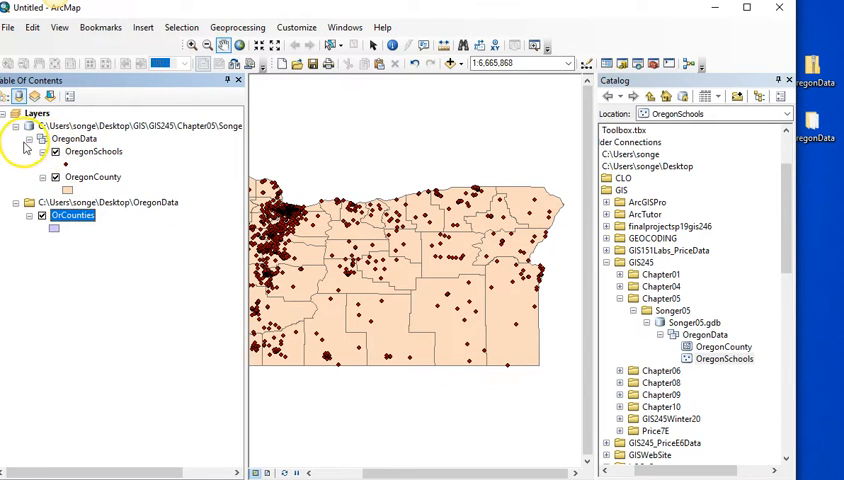
right_click(110, 151)
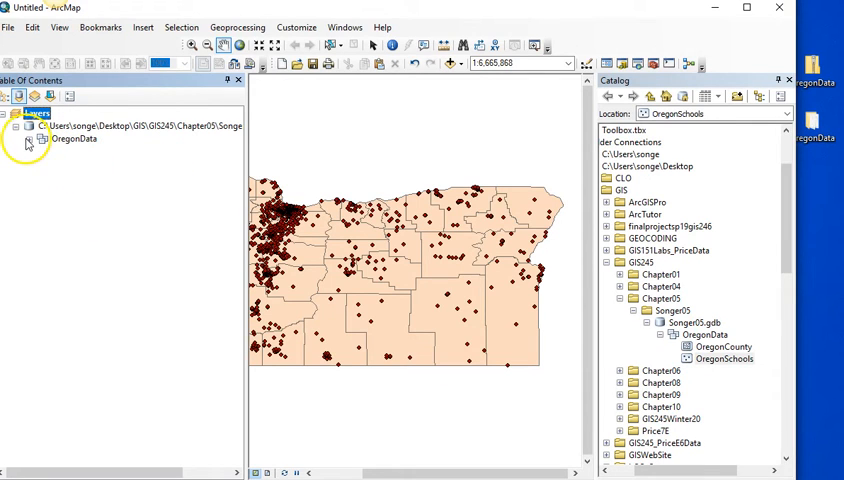
click(29, 143)
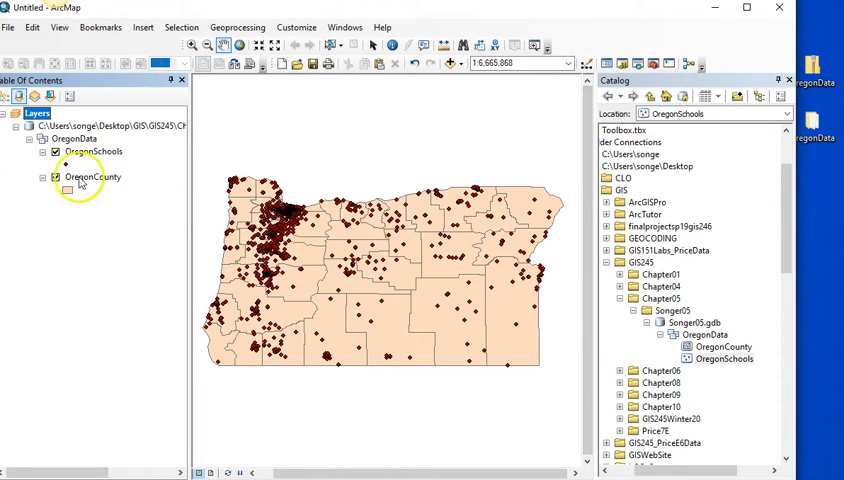
right_click(37, 113)
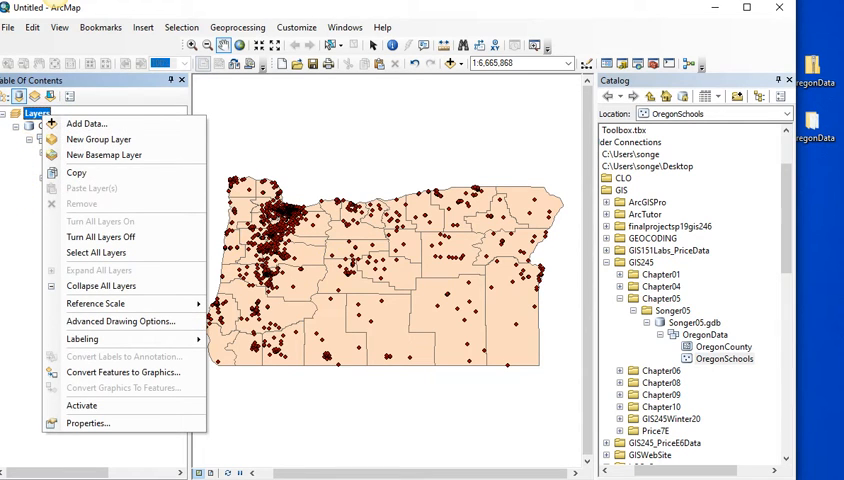
mouse_move(84, 405)
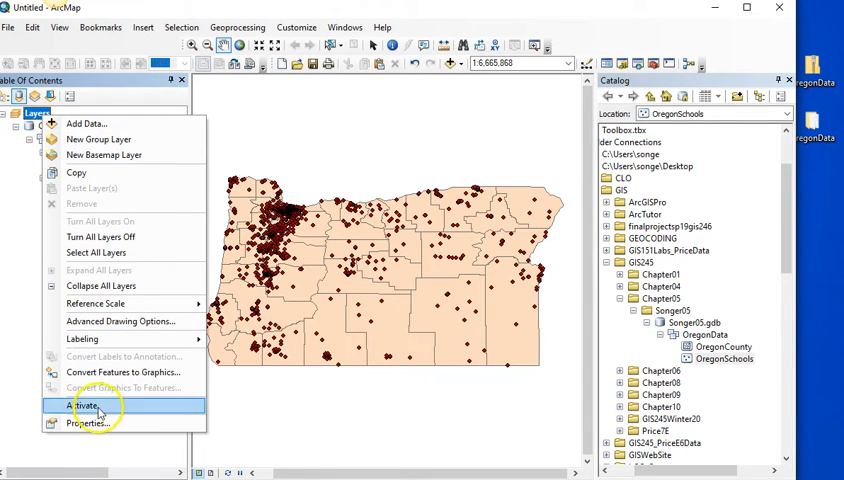
click(84, 405)
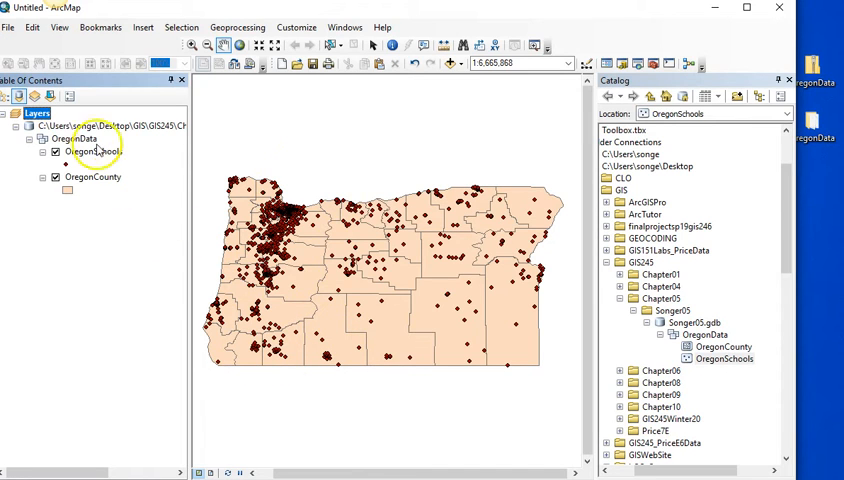
right_click(90, 177)
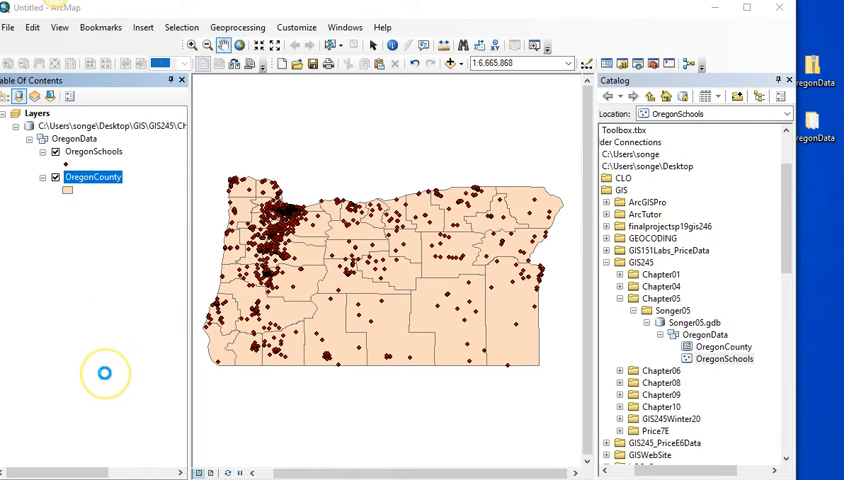
double_click(92, 176)
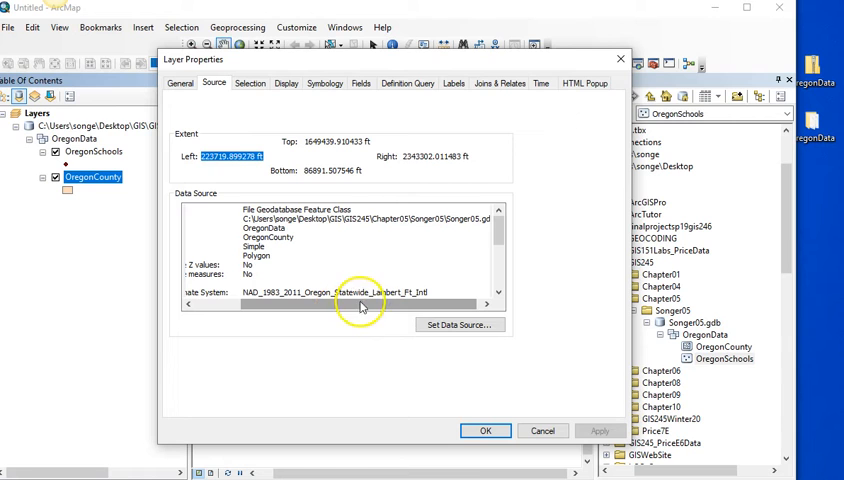
mouse_move(345, 312)
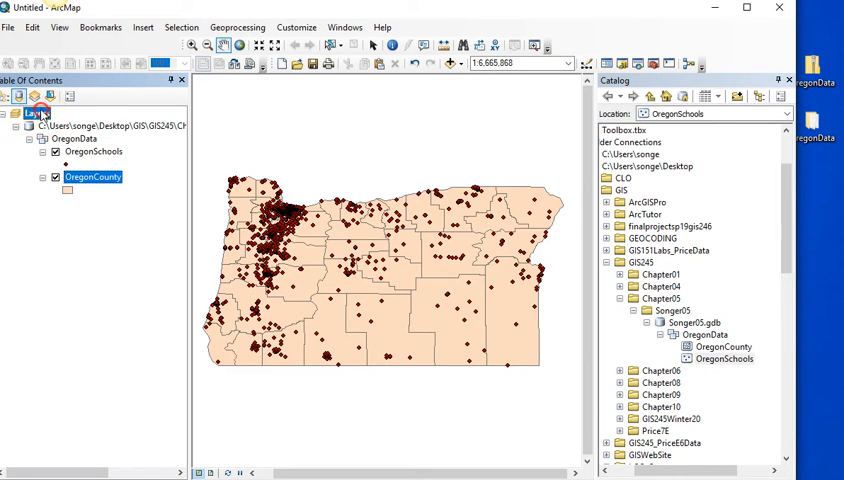
right_click(32, 113)
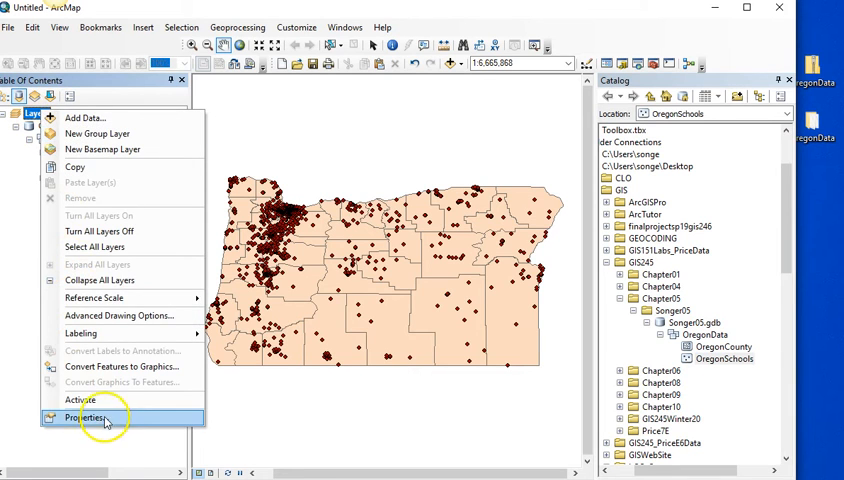
click(82, 417)
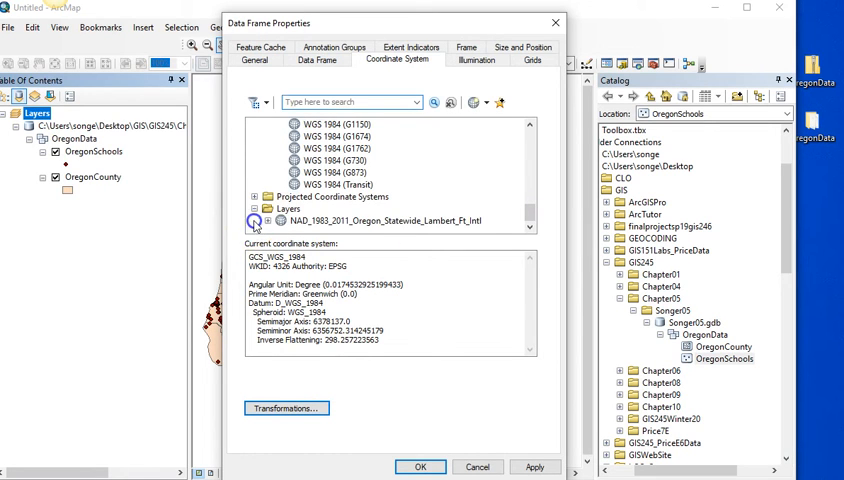
click(383, 221)
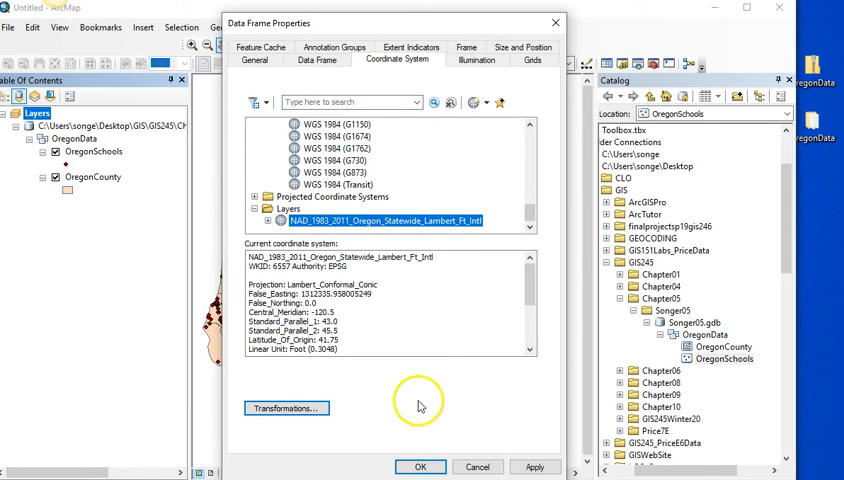
click(420, 467)
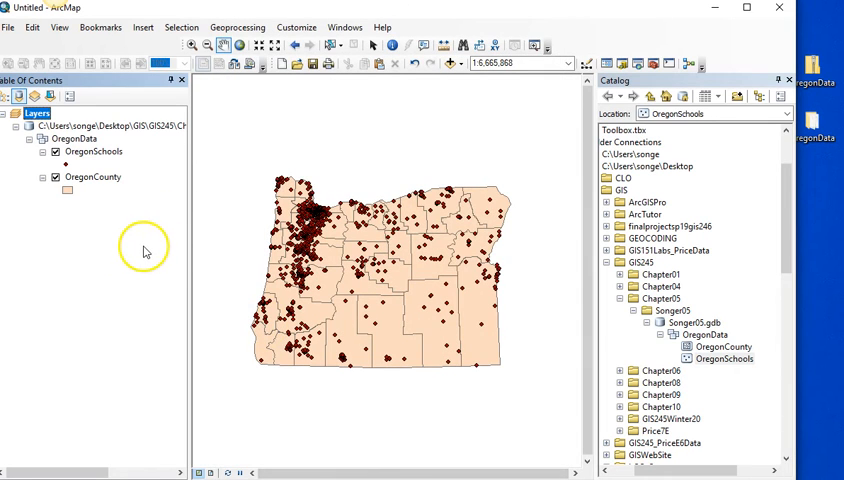
mouse_move(333, 278)
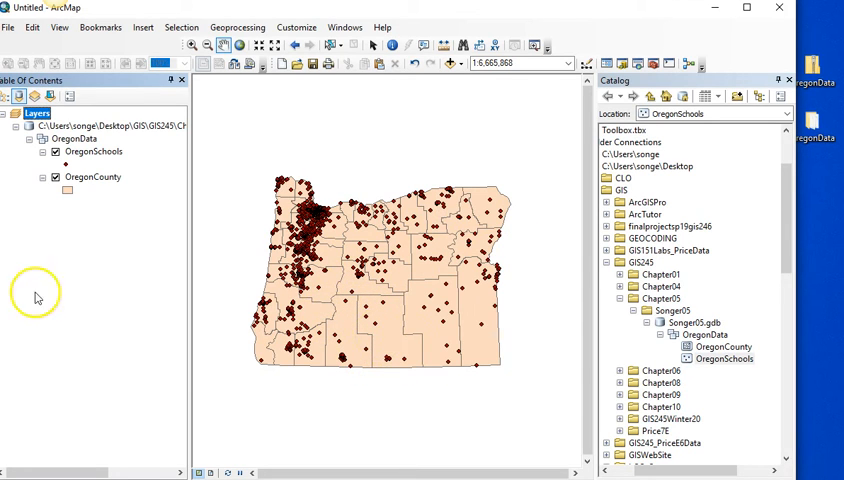
Review the map document properties
click(10, 27)
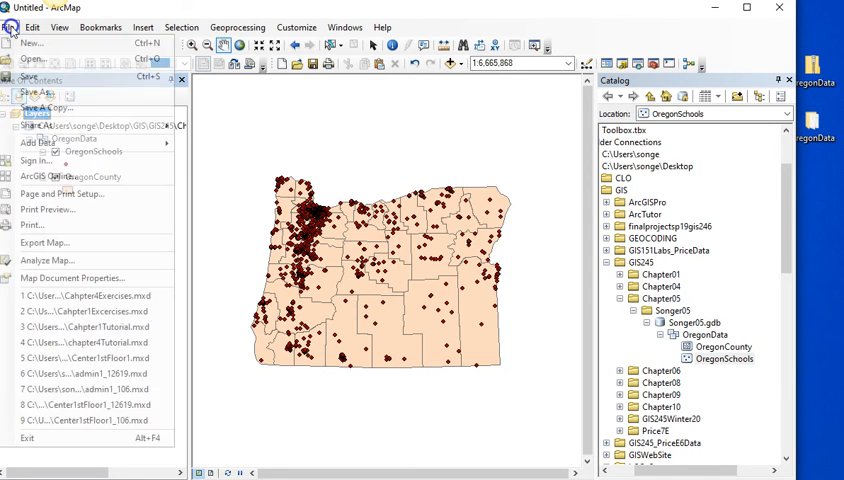
click(72, 277)
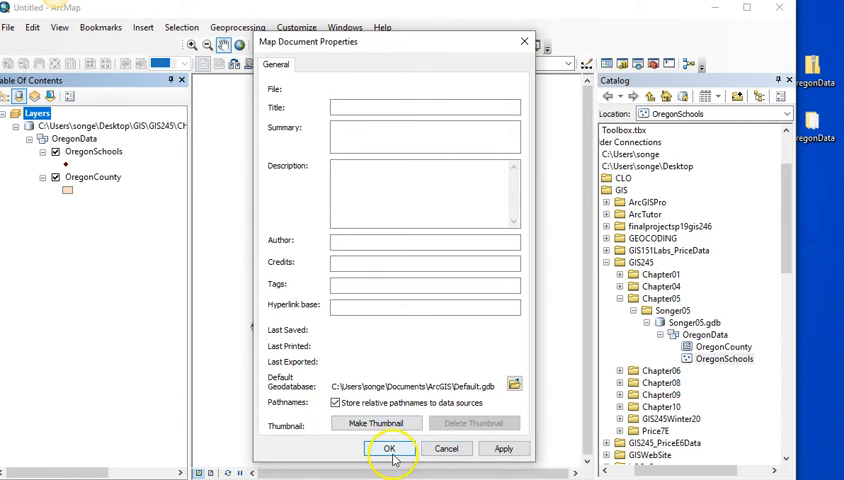
click(390, 448)
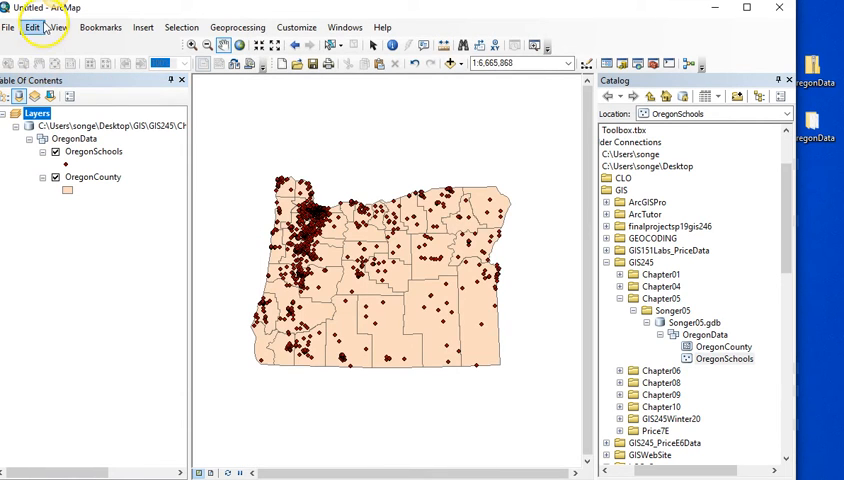
Save the map as Songer05 in GIS245\Chapter05\Songer05 and start a new blank map
click(9, 27)
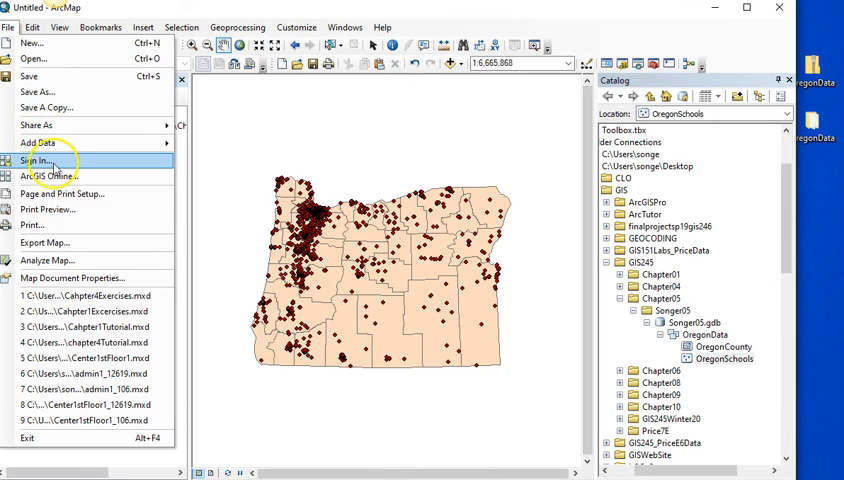
mouse_move(40, 77)
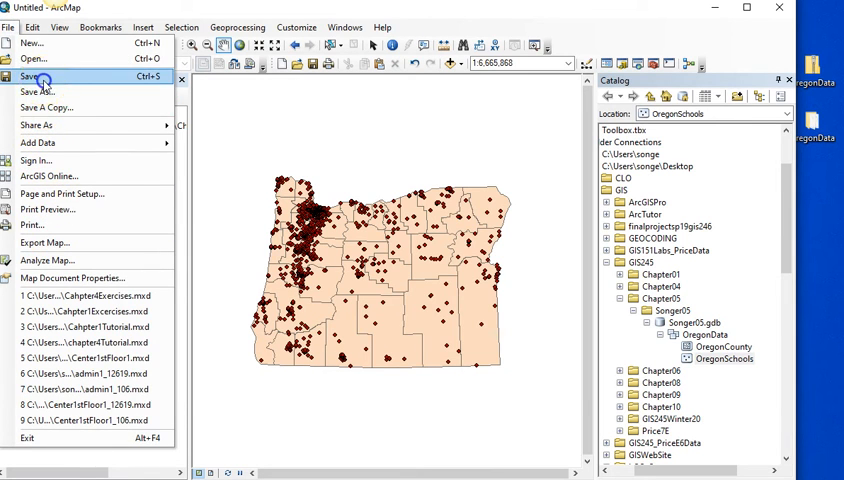
click(37, 91)
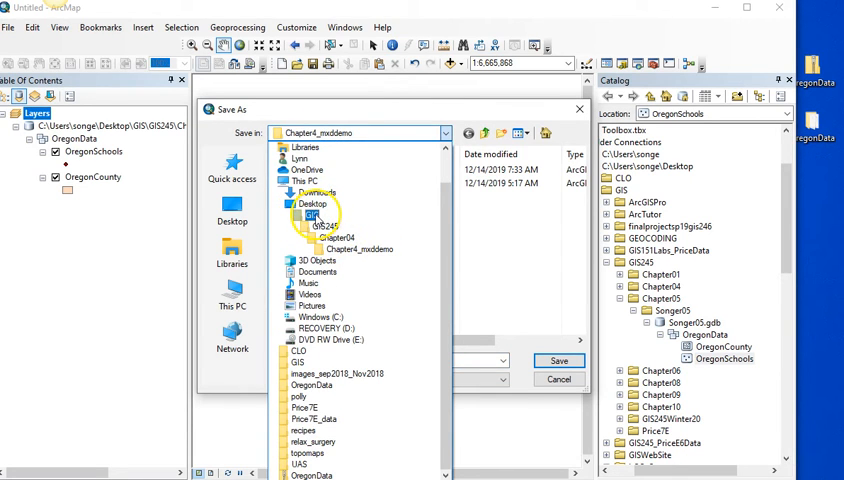
double_click(310, 218)
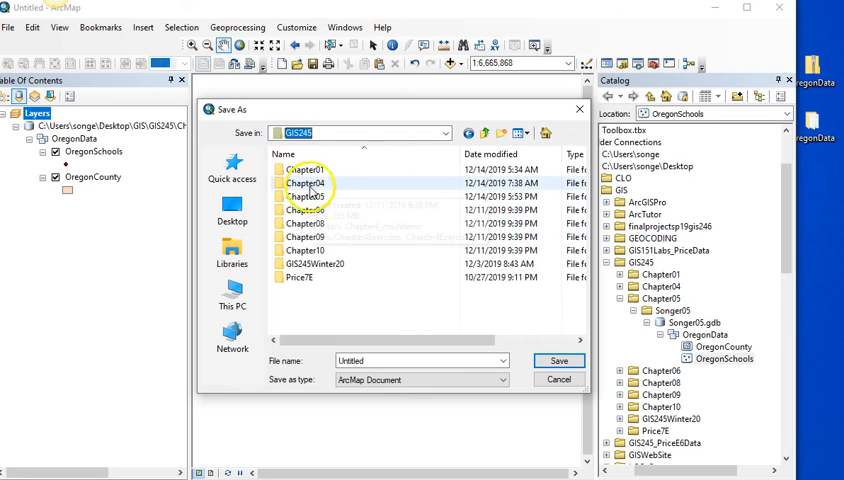
double_click(307, 169)
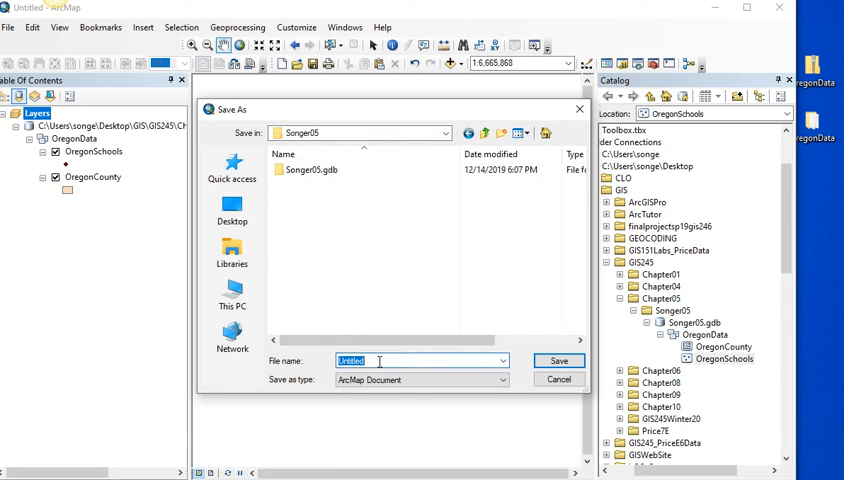
text(Songer05)
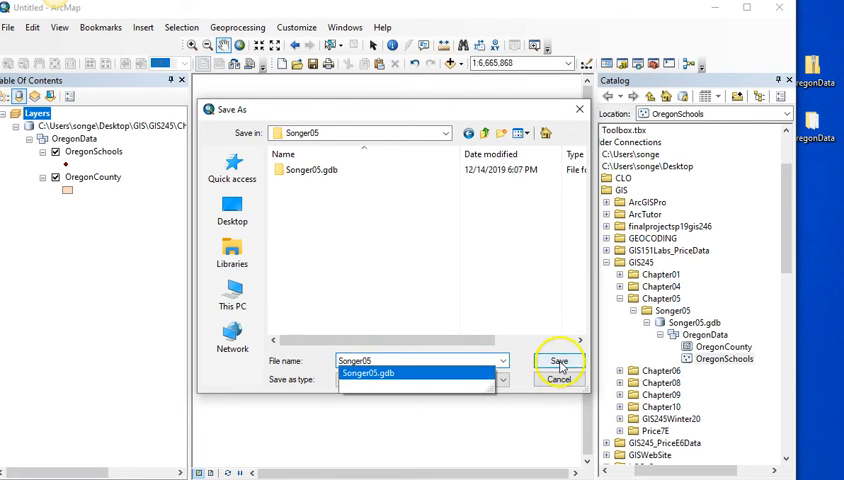
click(559, 361)
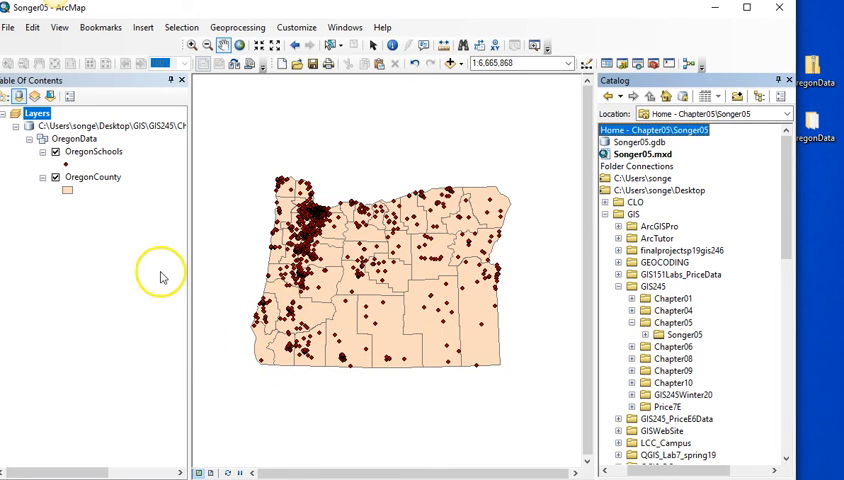
click(9, 27)
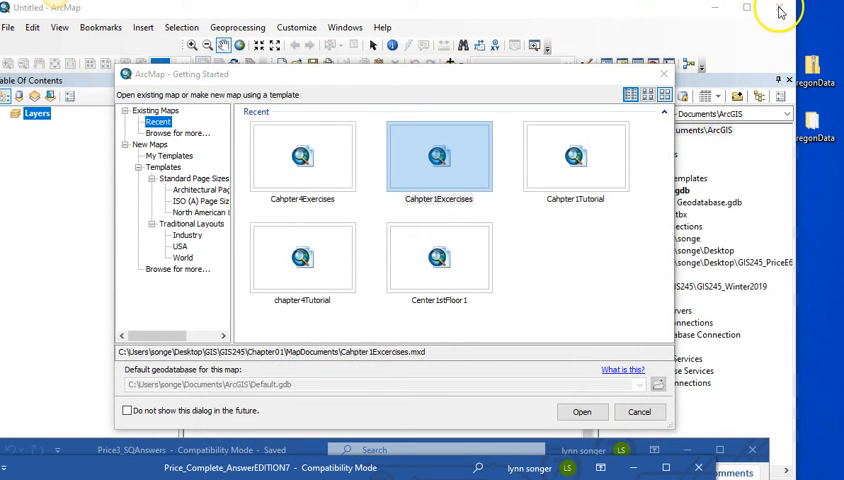
Close ArcMap and dismiss the bad image error message
click(639, 411)
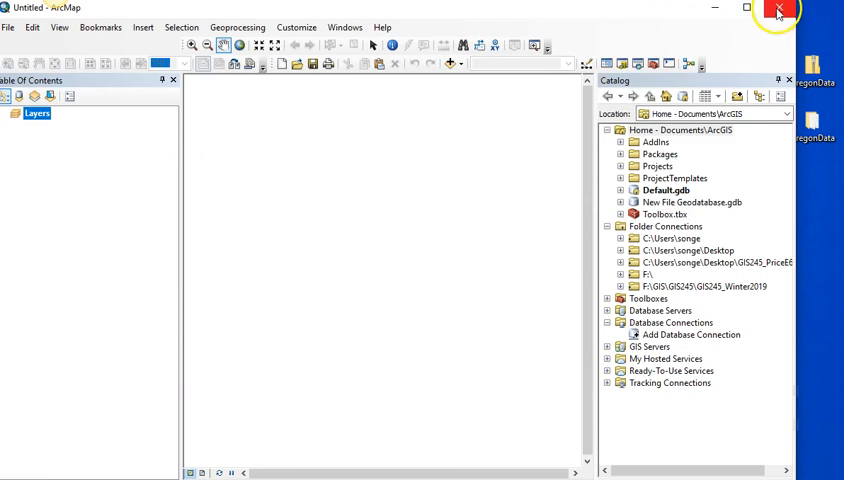
click(778, 11)
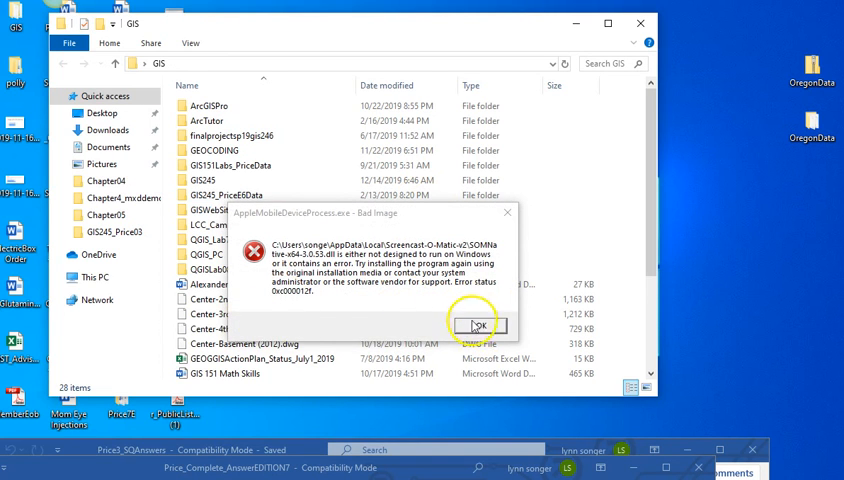
click(477, 325)
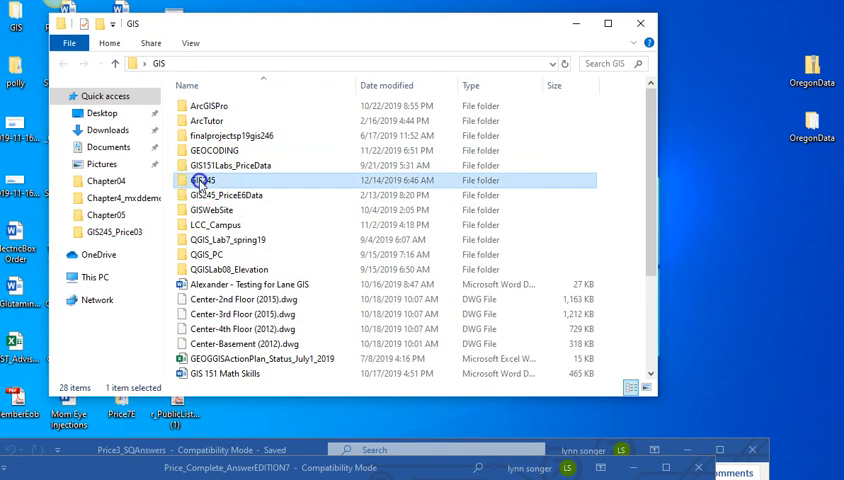
Browse GIS245 > Chapter05 > Songer05 to confirm its contents, then return to Chapter05
double_click(202, 180)
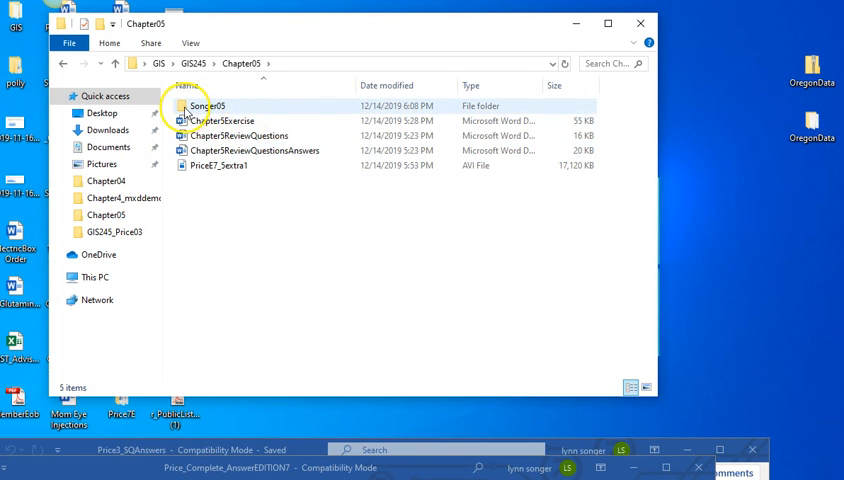
double_click(206, 106)
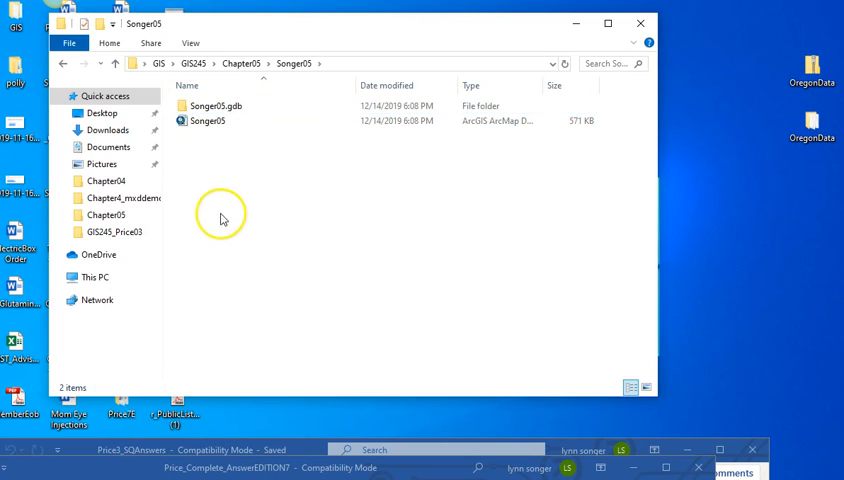
click(214, 105)
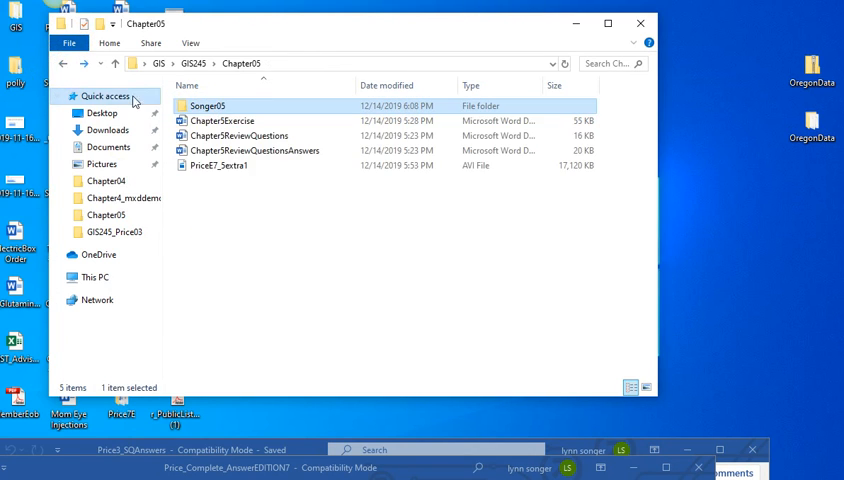
Compress the Songer05 folder into Songer05.zip with 7-Zip and select the new archive
right_click(207, 106)
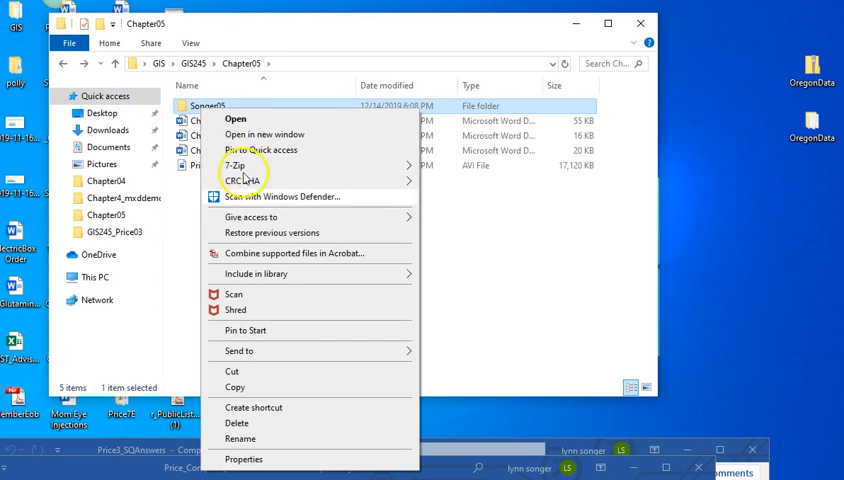
mouse_move(234, 165)
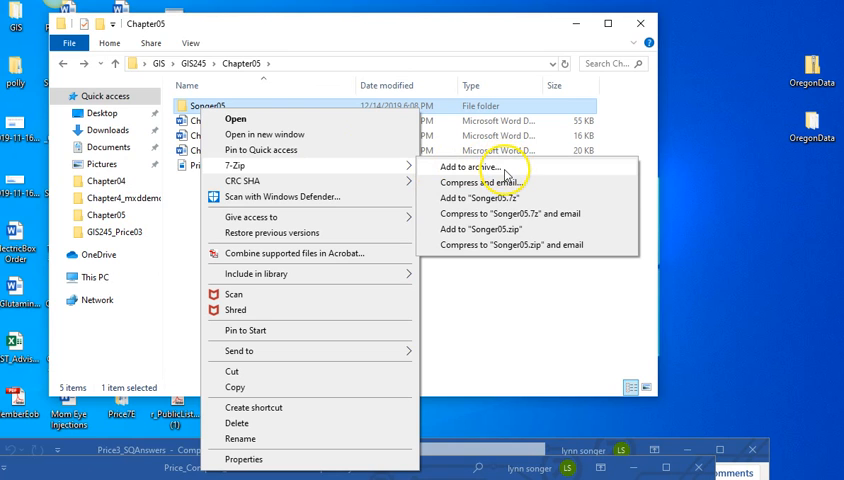
mouse_move(505, 172)
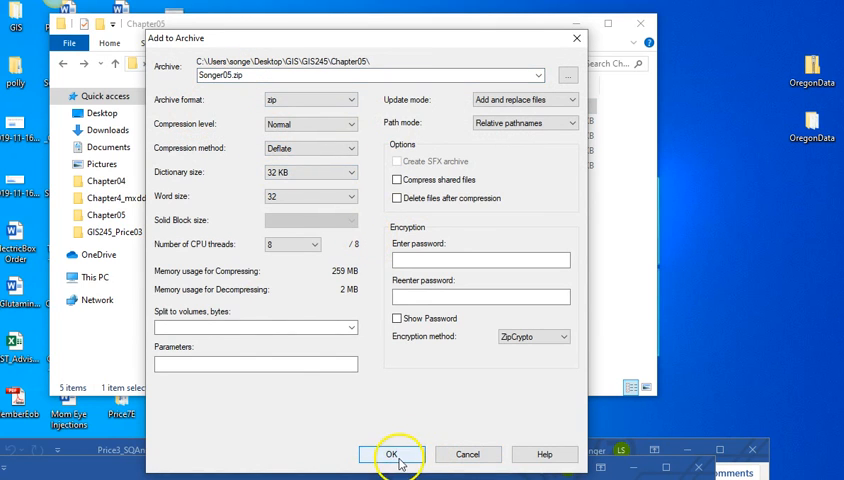
click(391, 454)
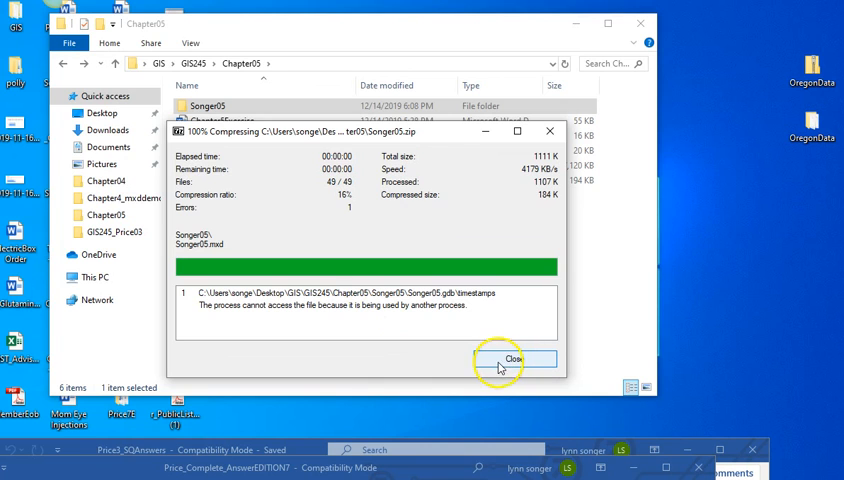
click(513, 359)
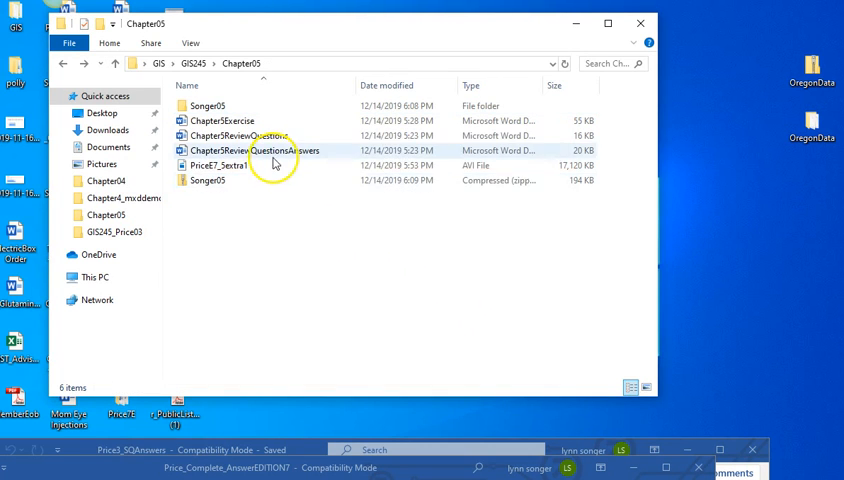
click(207, 180)
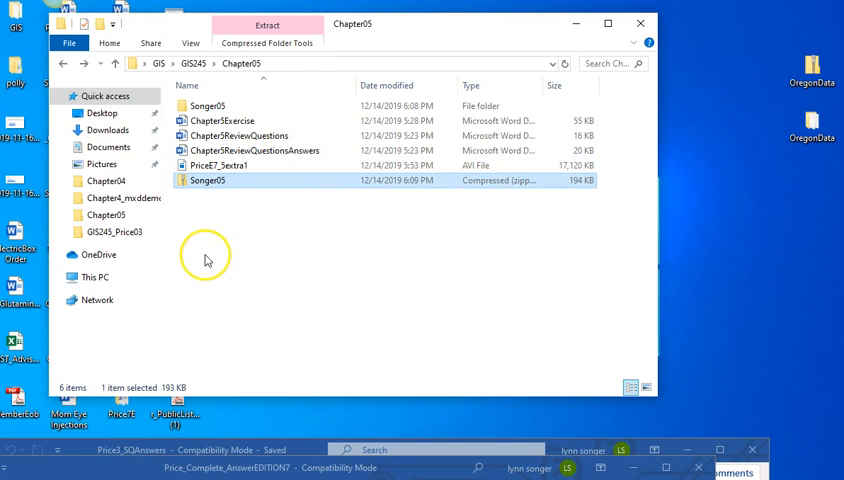
mouse_move(256, 295)
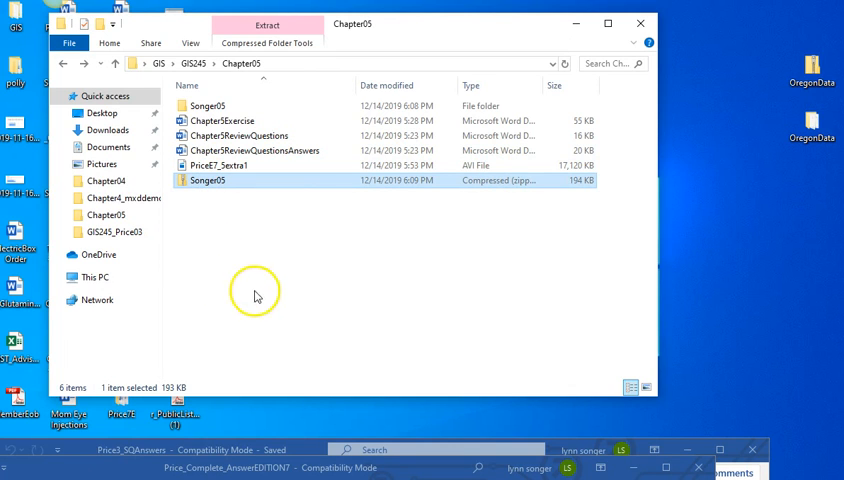
mouse_move(297, 361)
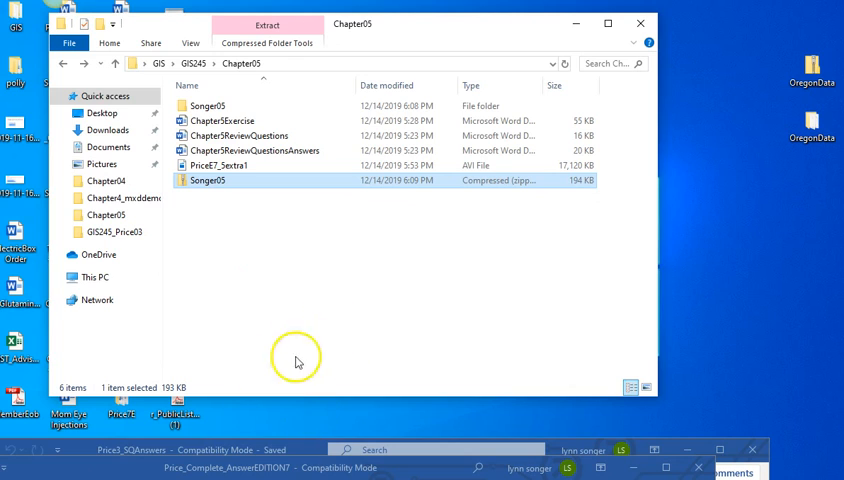